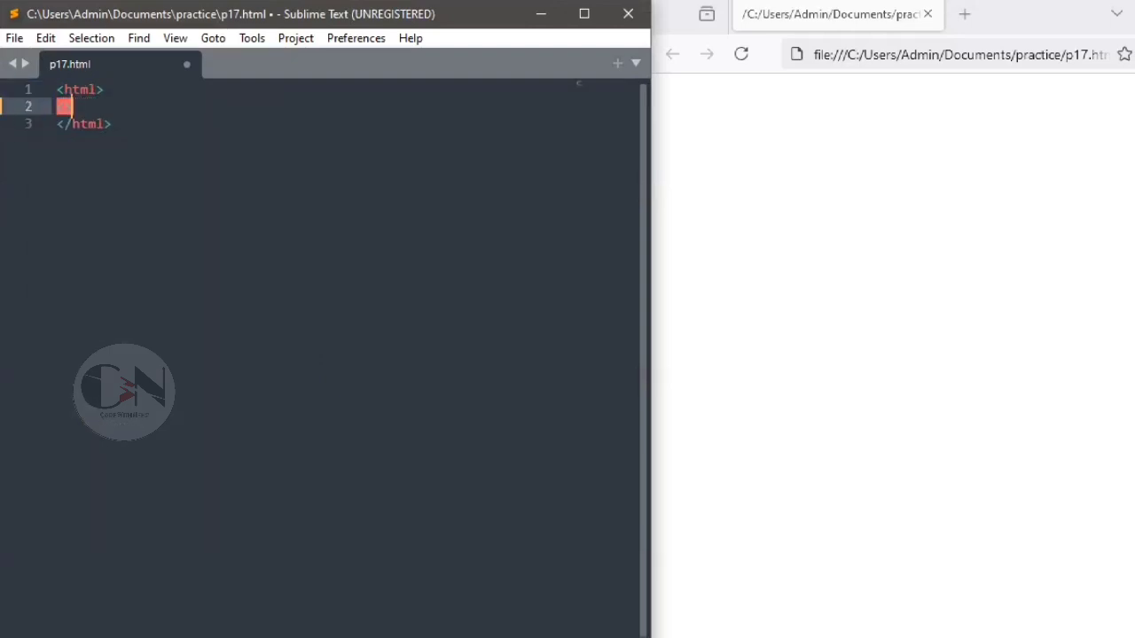
# - Build the html skeleton with head title 'P Tag in HTML' and an empty body
pyautogui.write('head>')
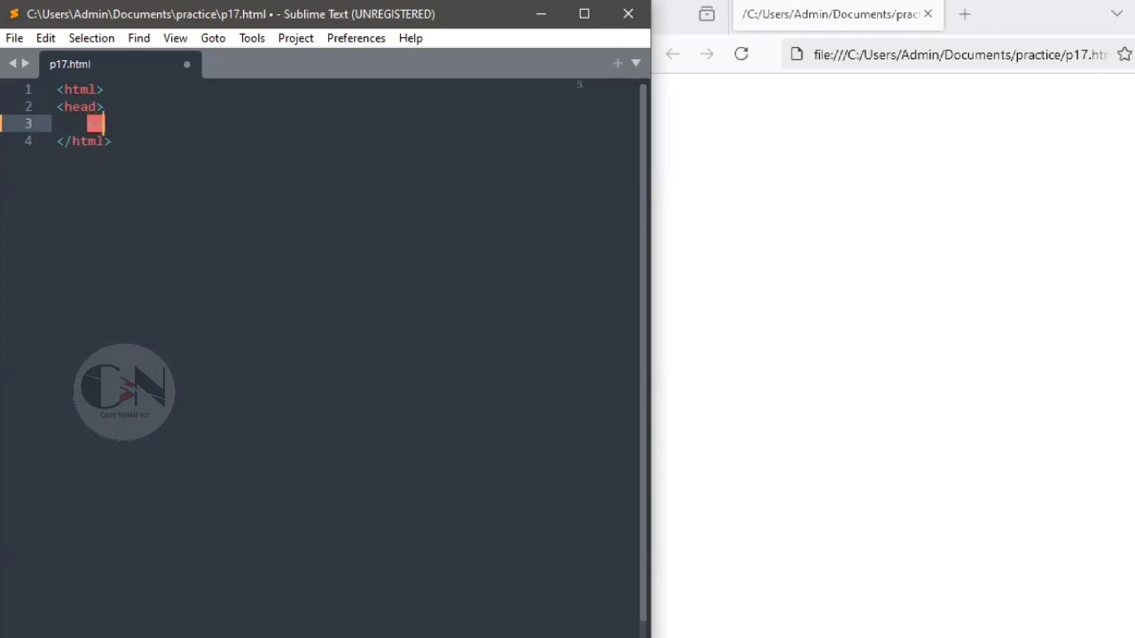
pyautogui.write('</head>')
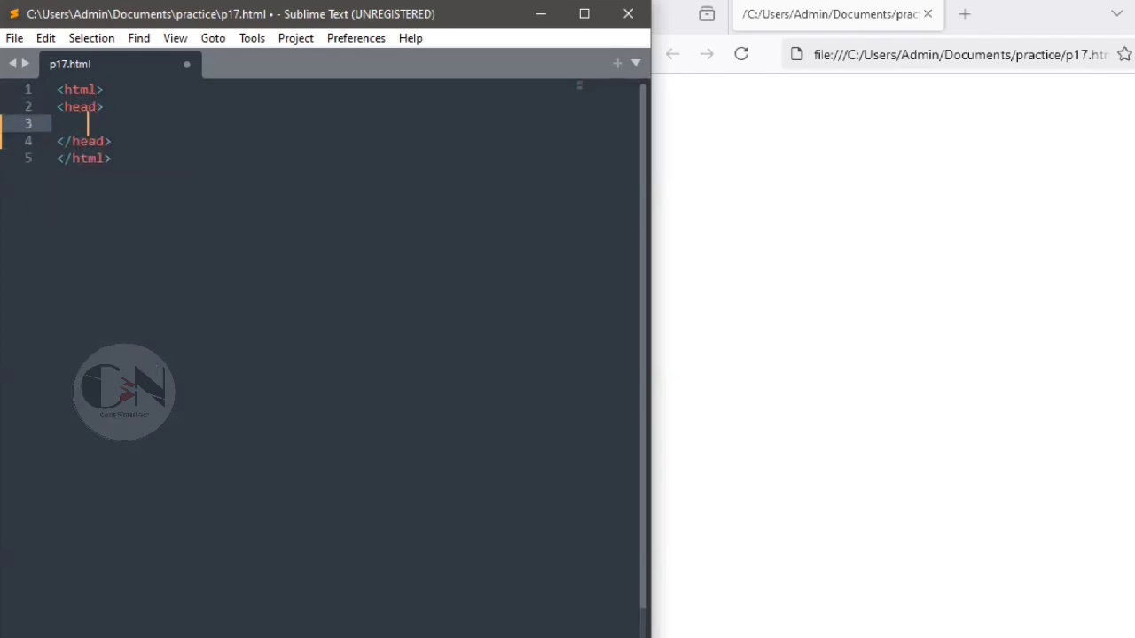
pyautogui.write('<title></title>')
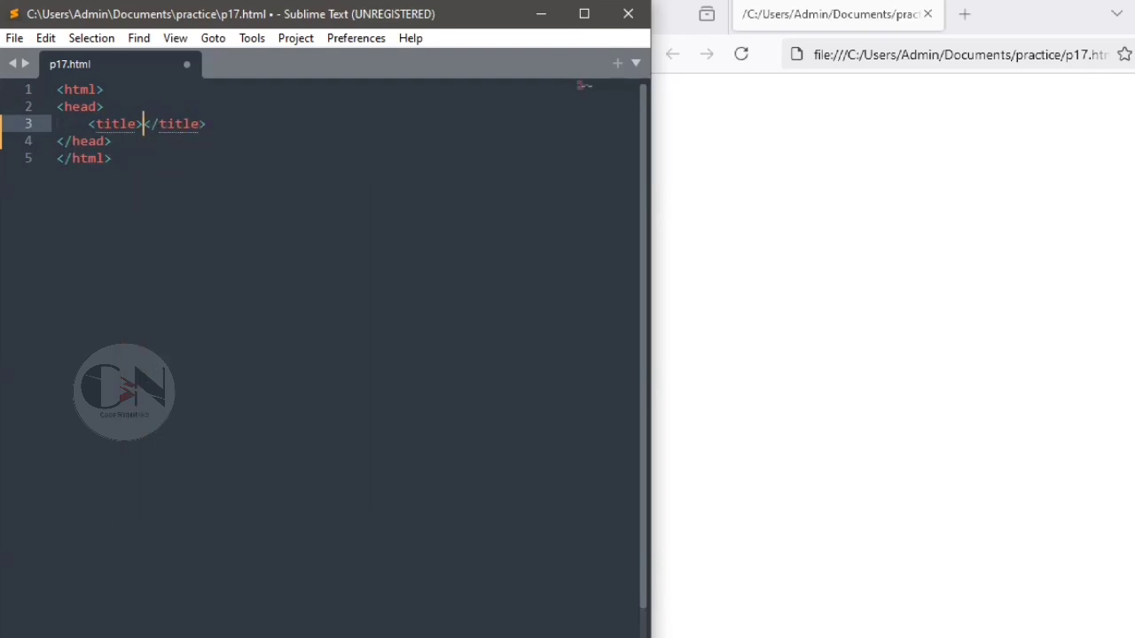
pyautogui.write('P T')
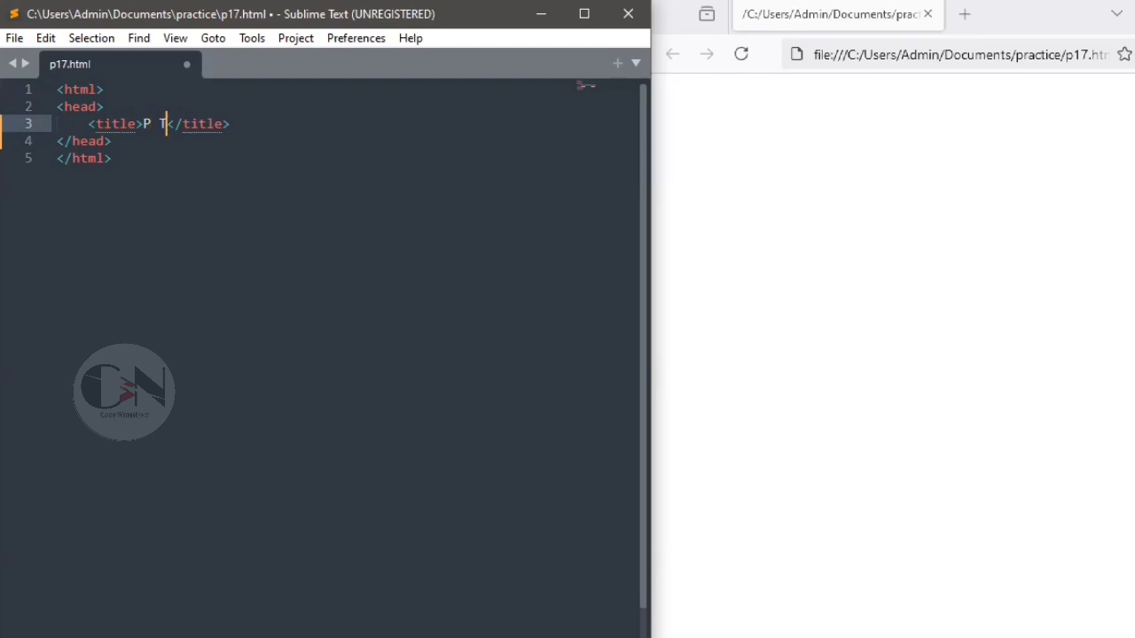
pyautogui.write('ag in HTML')
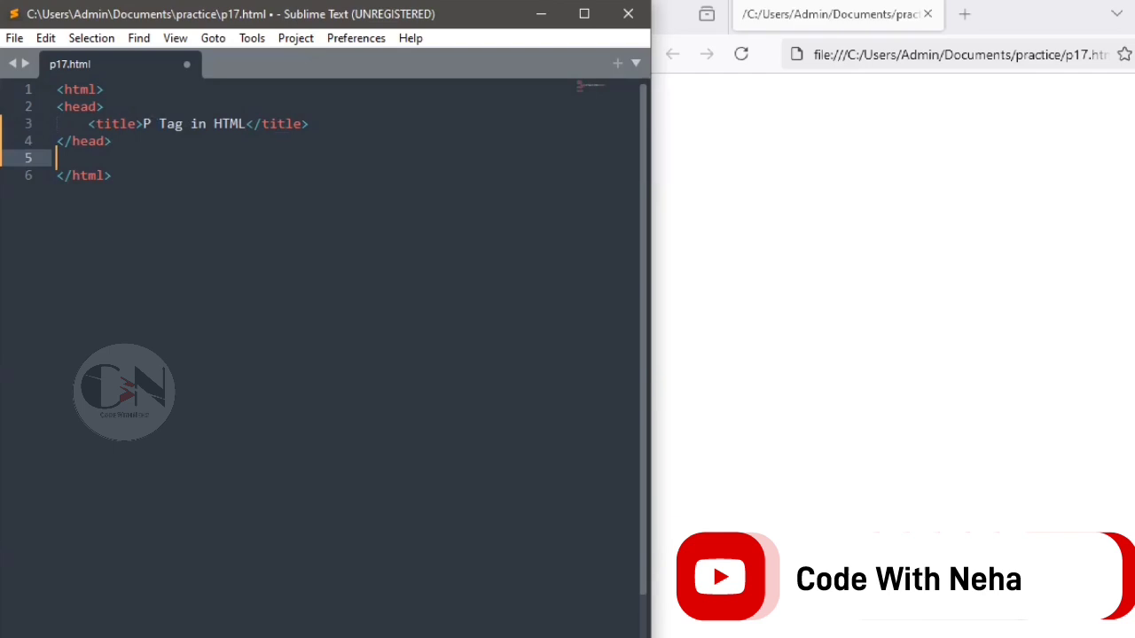
pyautogui.write('<')
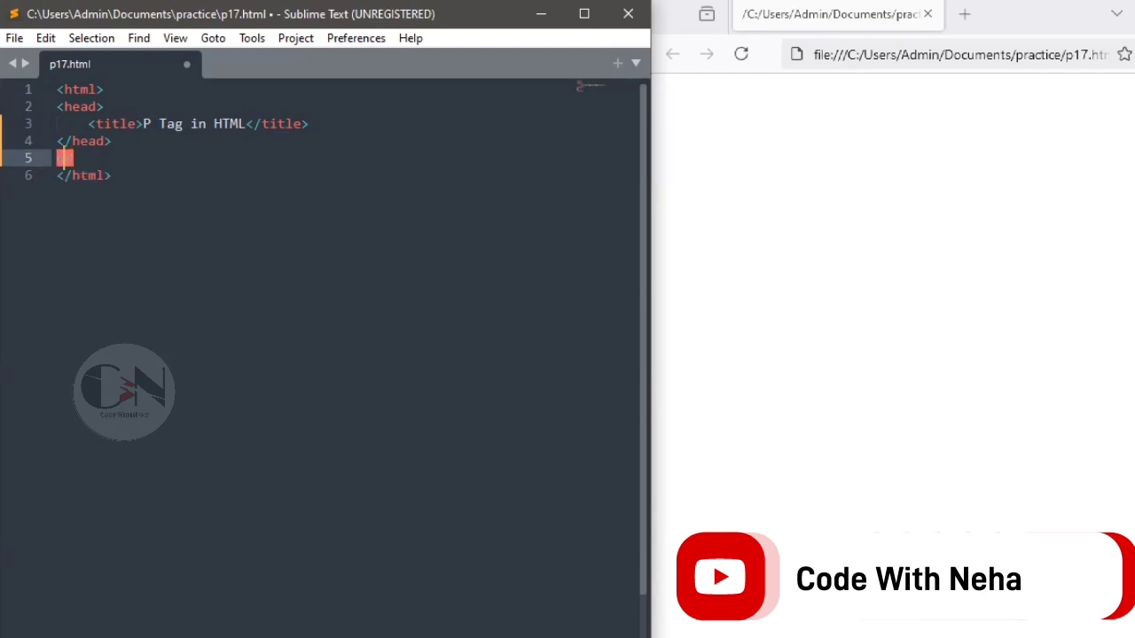
pyautogui.write('<body>')
pyautogui.write('</body>')
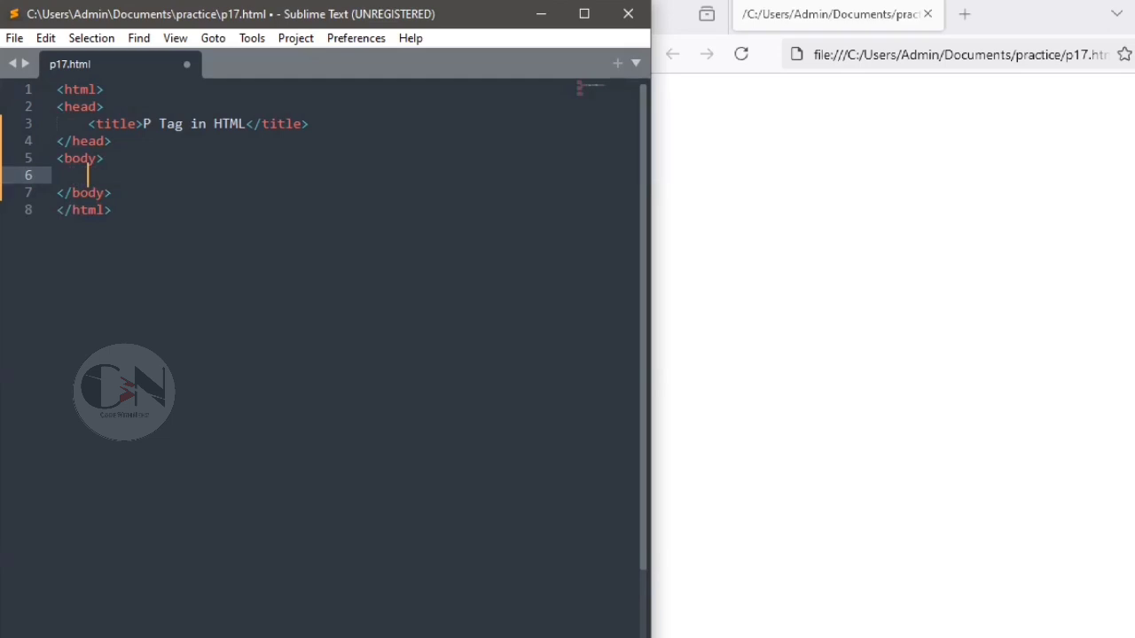
# - Start a paragraph in the body reading 'Welcome to the tutorial on paragraph tag in HTML.'
pyautogui.click(95, 175)
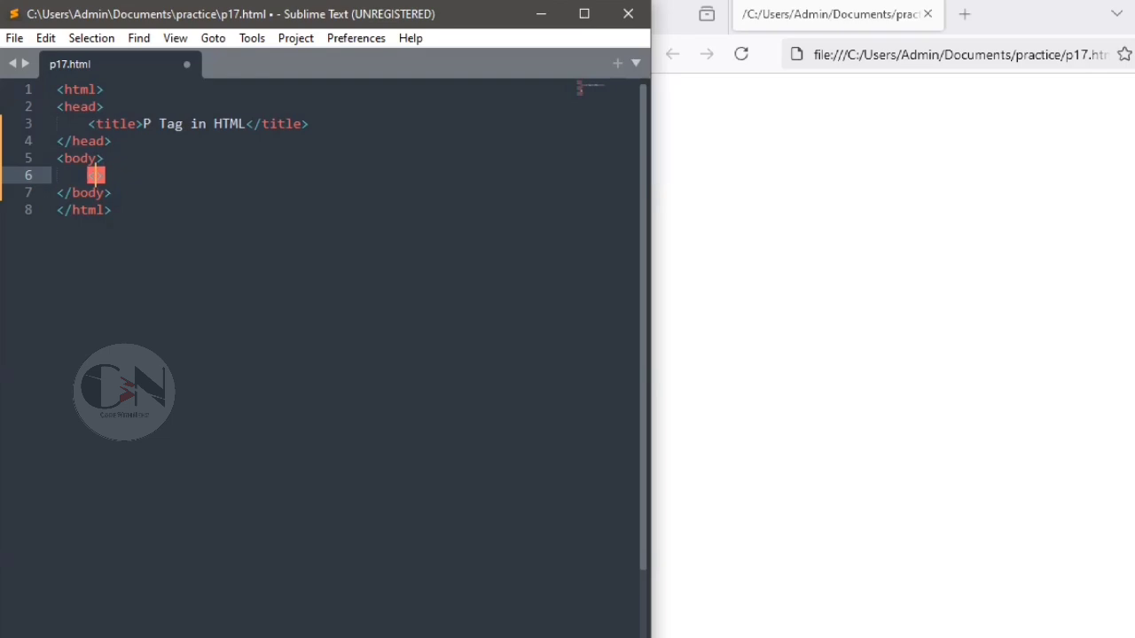
pyautogui.write('p></p>')
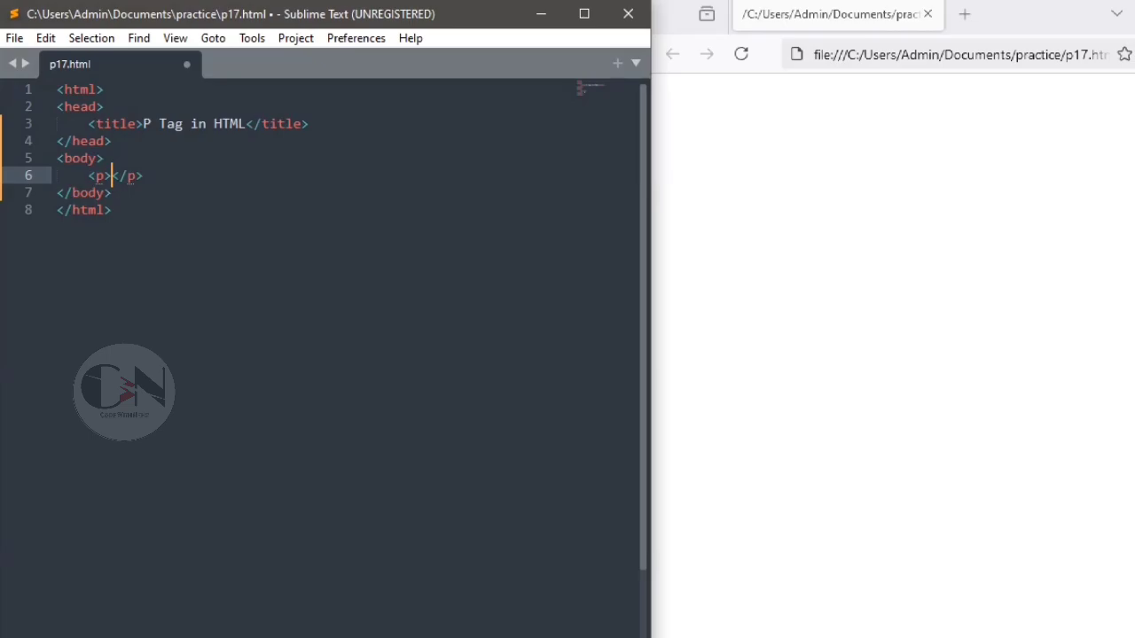
pyautogui.write('Welcome to the tutorial')
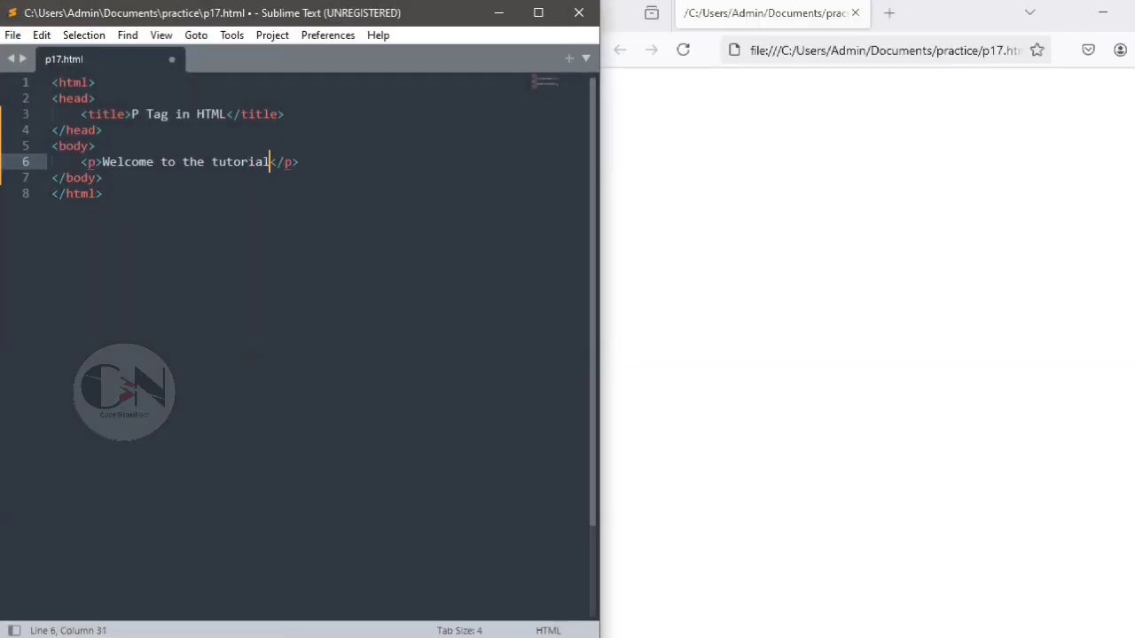
pyautogui.write('on paragraph')
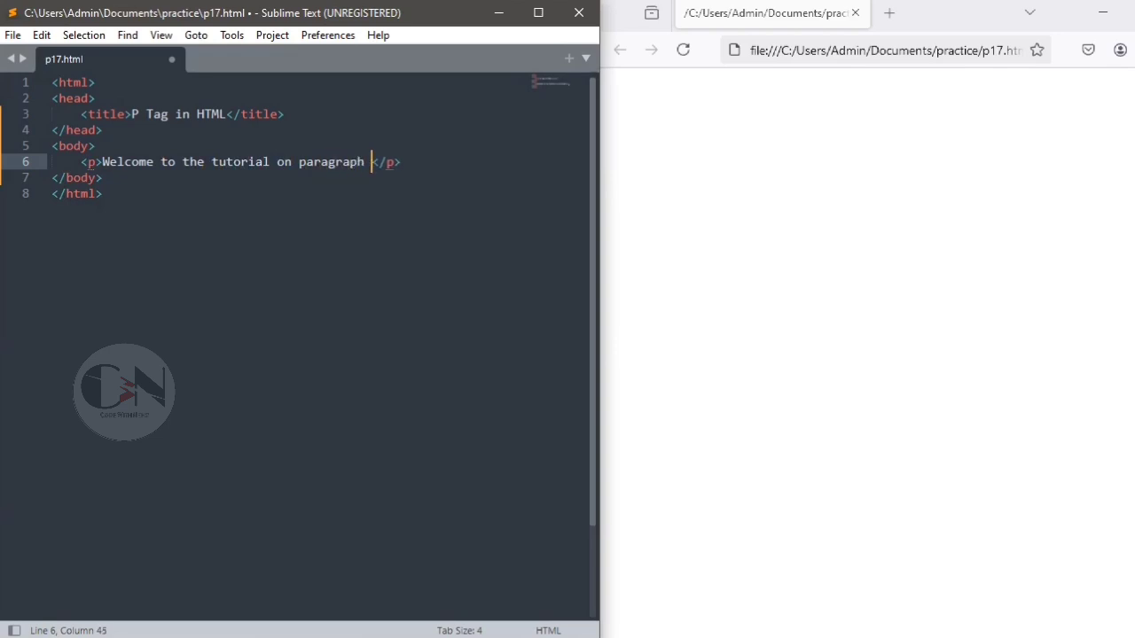
pyautogui.write('tag in')
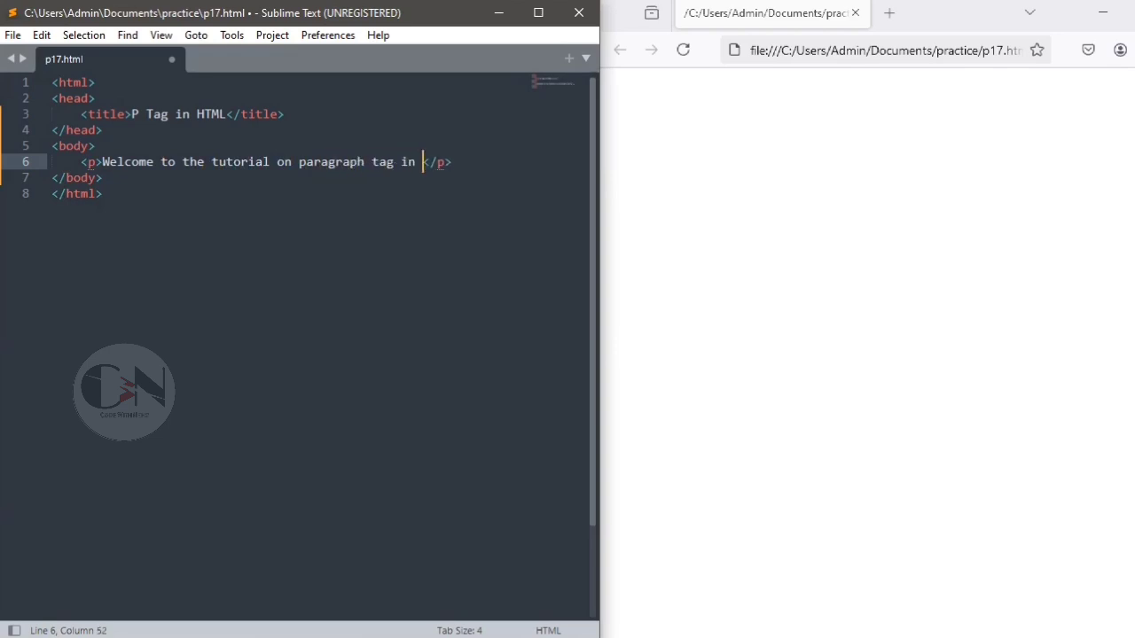
pyautogui.write('HTML.')
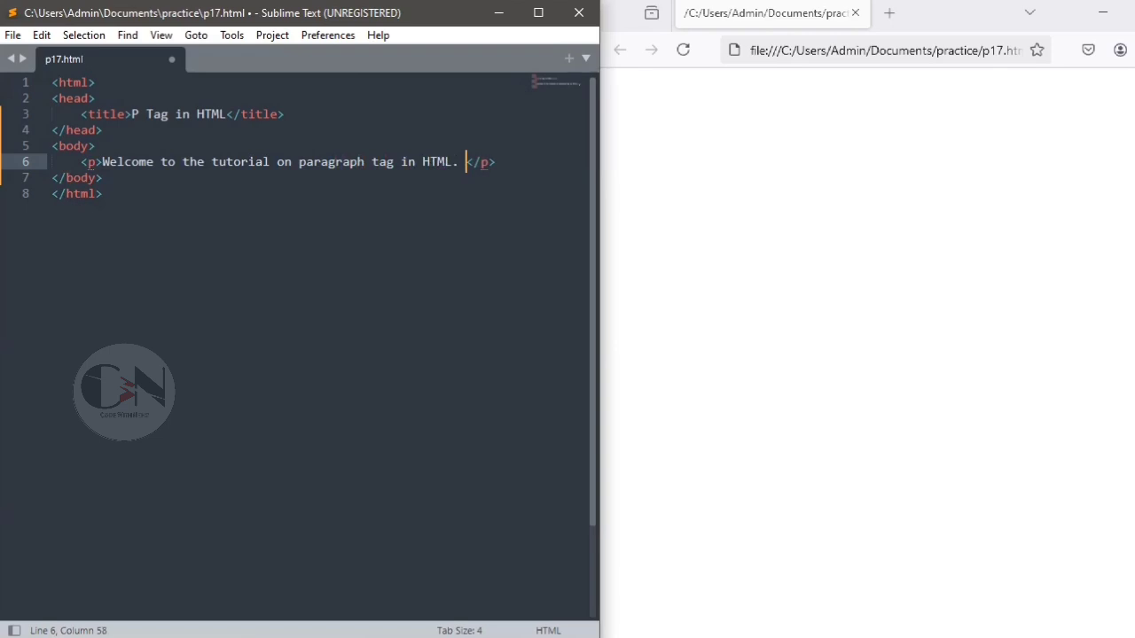
# - Continue the paragraph with 'We are going to learn how to use p tag', positioning to add 'Today'
pyautogui.write('We')
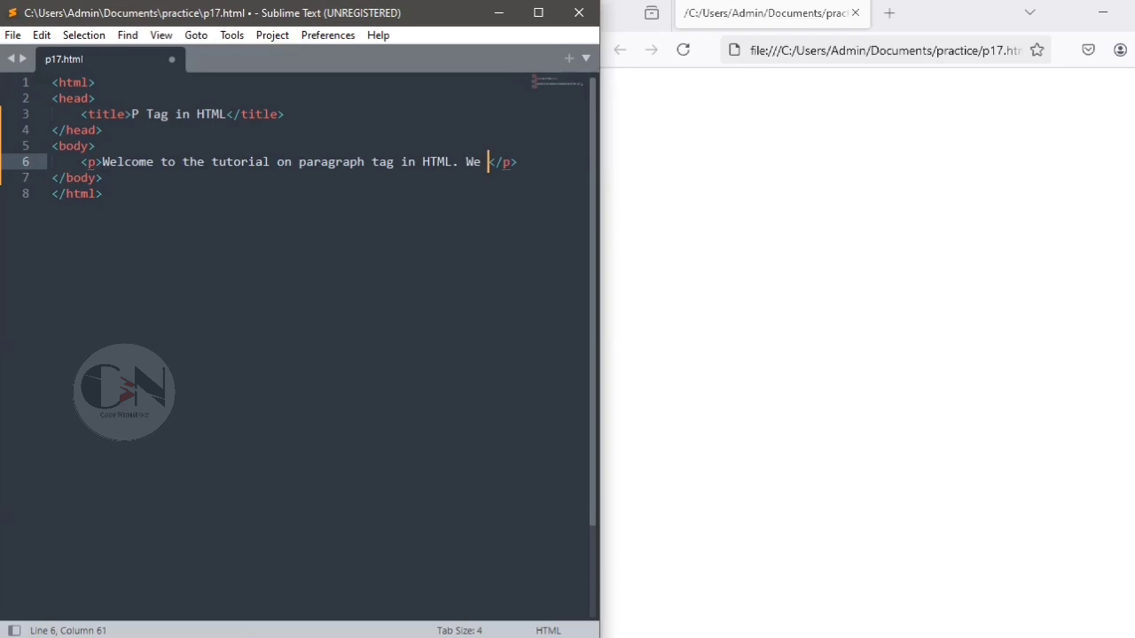
pyautogui.write('are goi')
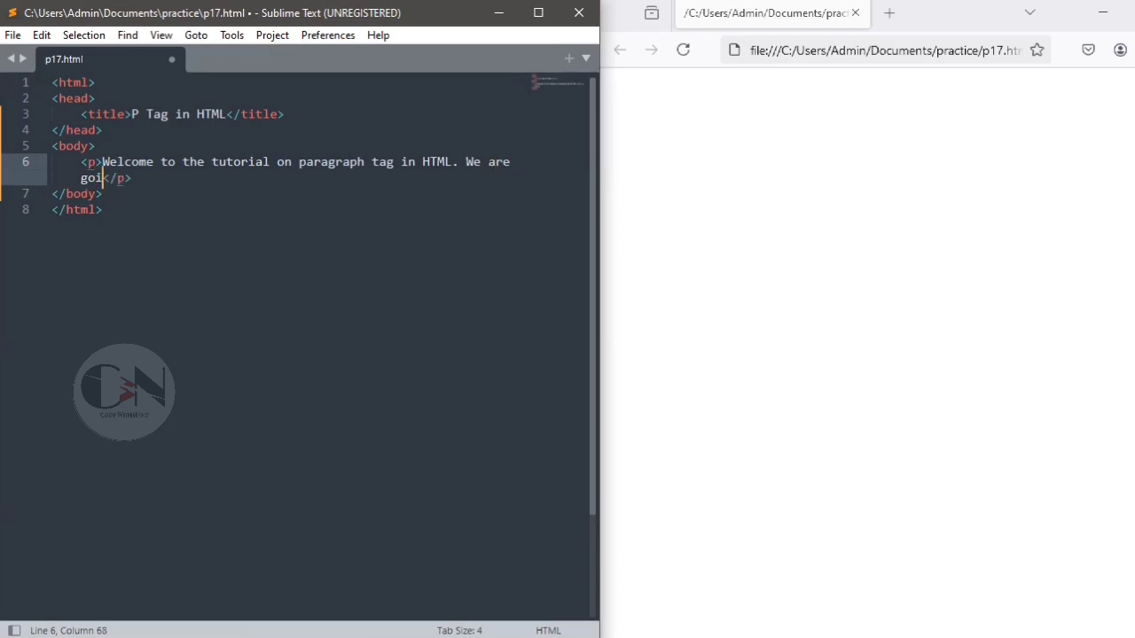
pyautogui.write('ng to')
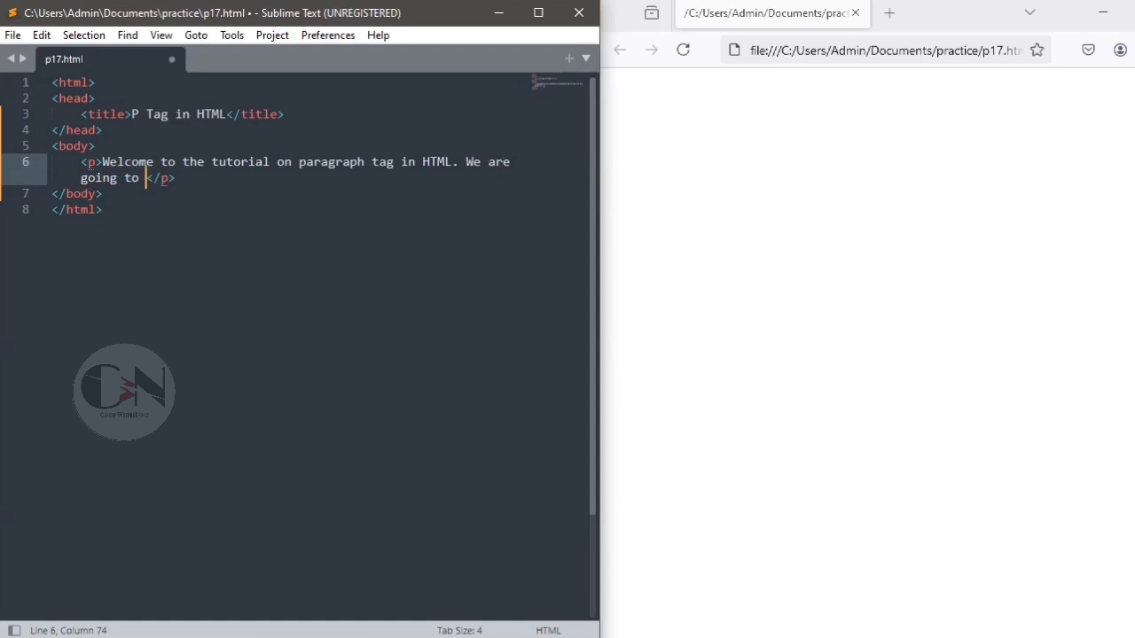
pyautogui.write('learn')
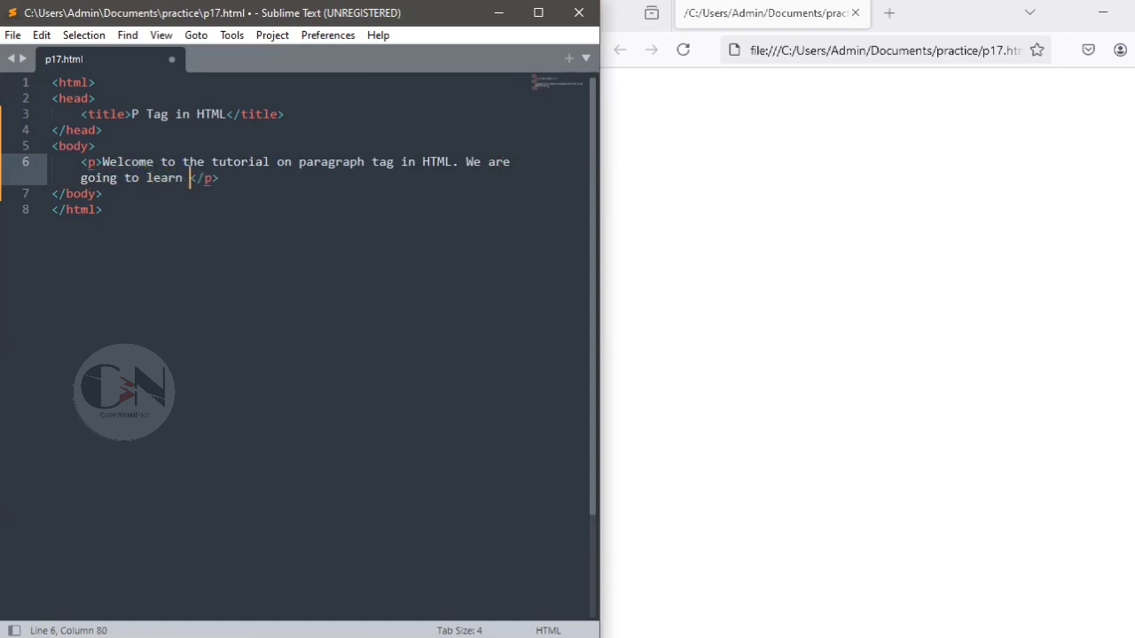
pyautogui.write('how to')
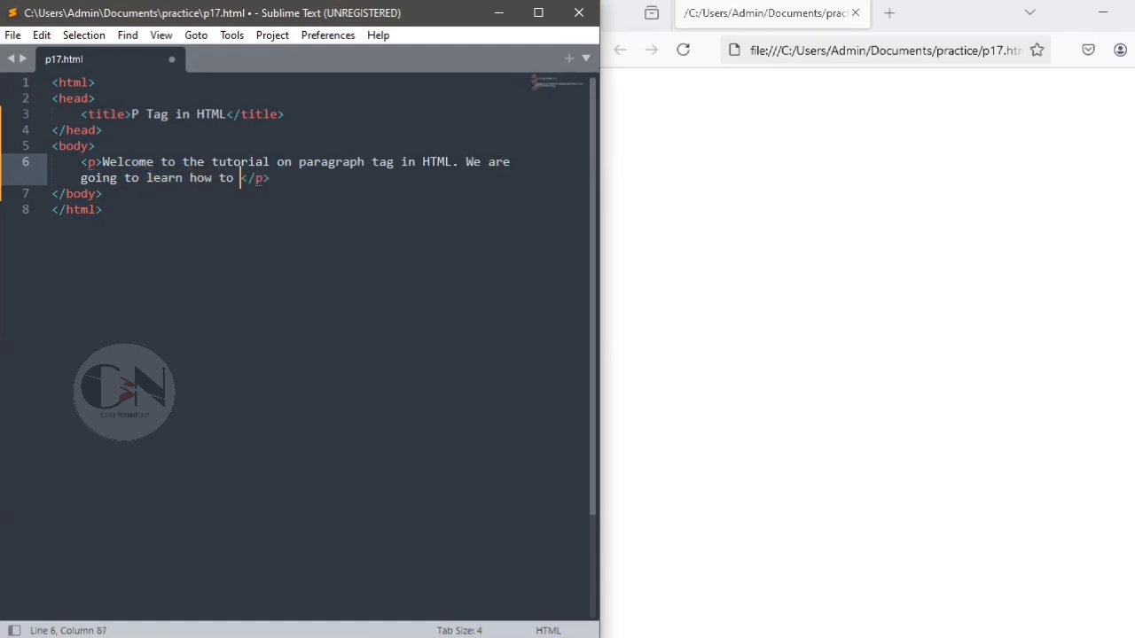
pyautogui.write('use')
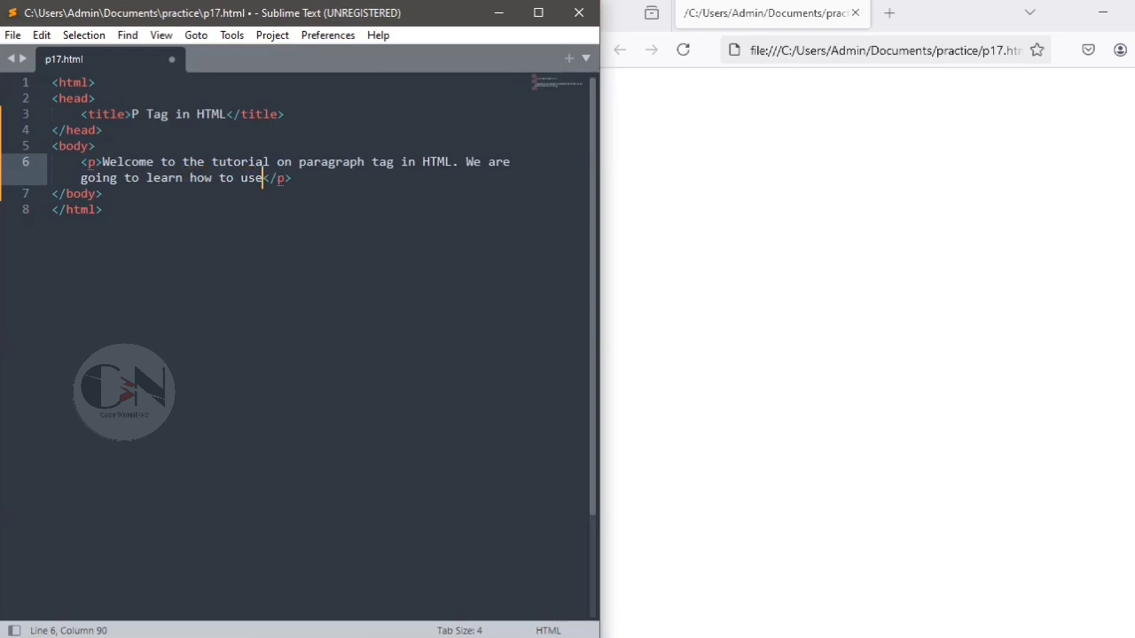
pyautogui.write('pa tag')
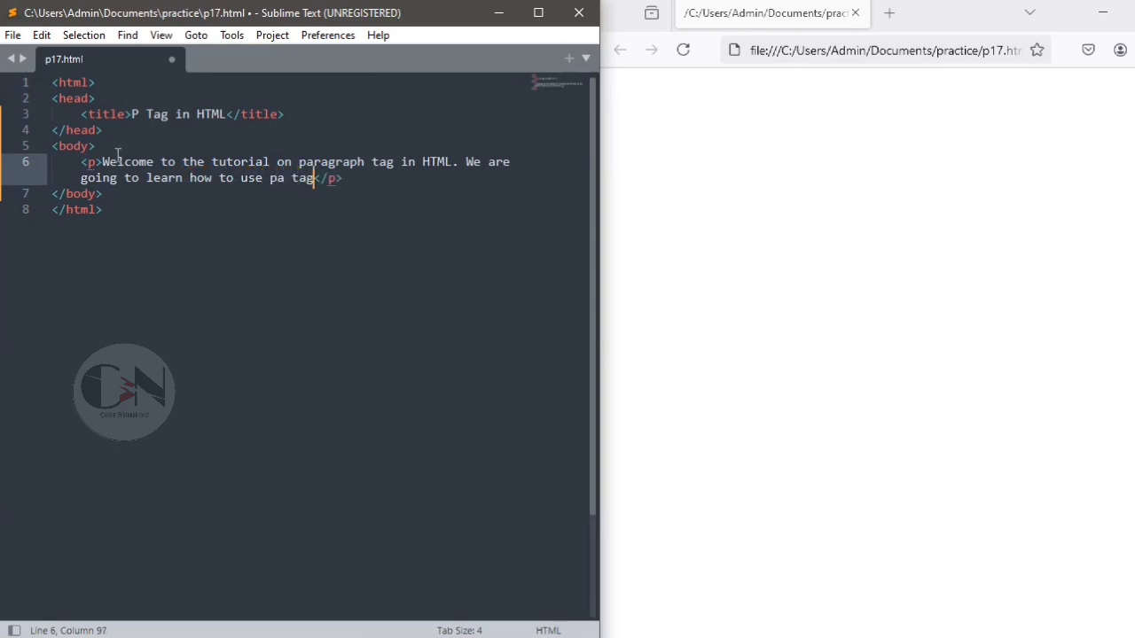
pyautogui.click(465, 161)
pyautogui.write('Today w')
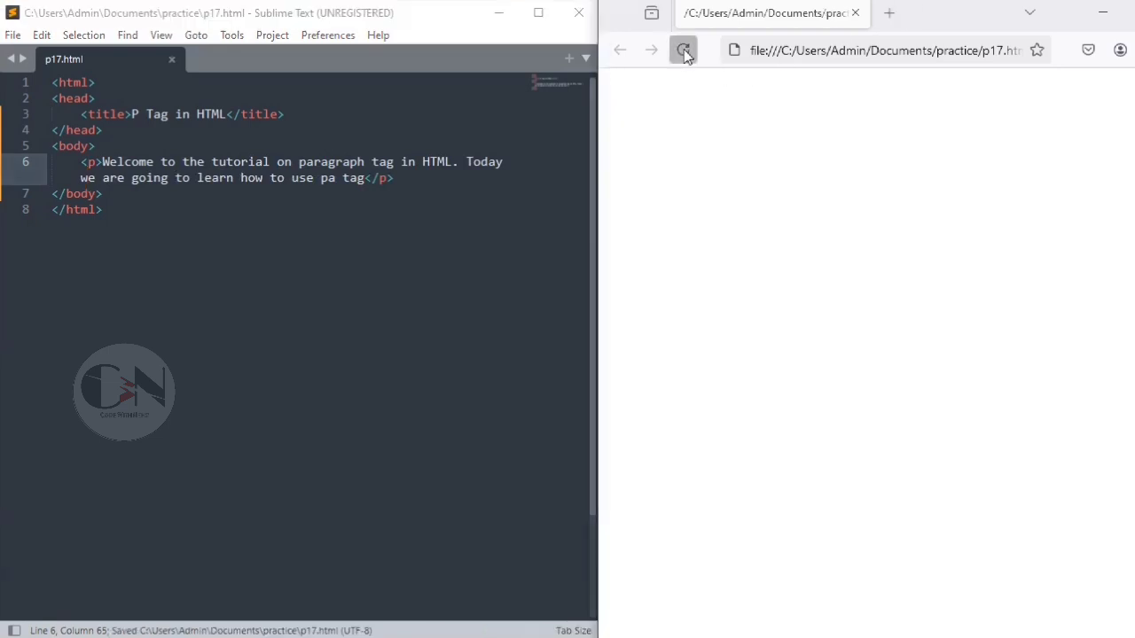
# - Reload the Firefox preview to show the welcome paragraph, then place the cursor after 'HTML.'
pyautogui.click(682, 49)
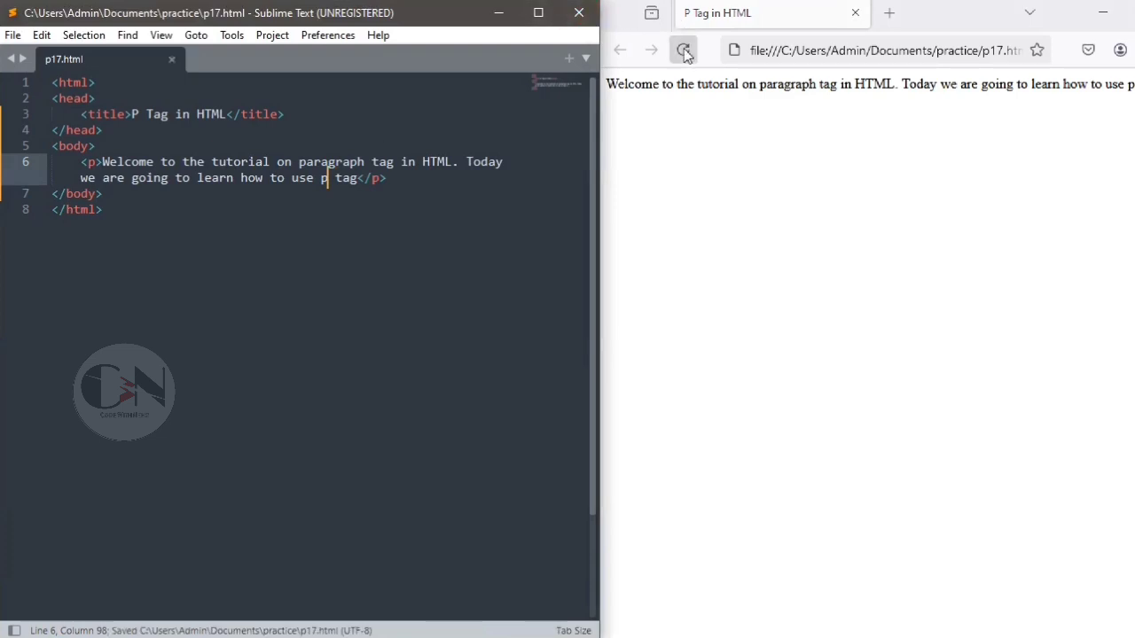
pyautogui.click(683, 50)
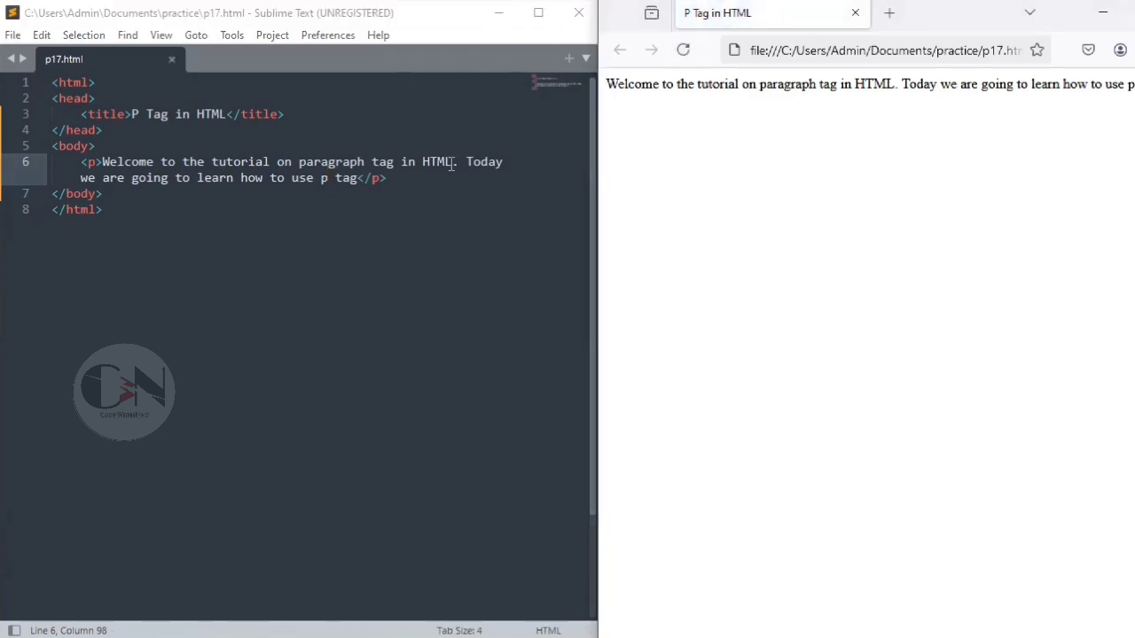
pyautogui.click(458, 162)
pyautogui.write('<br>')
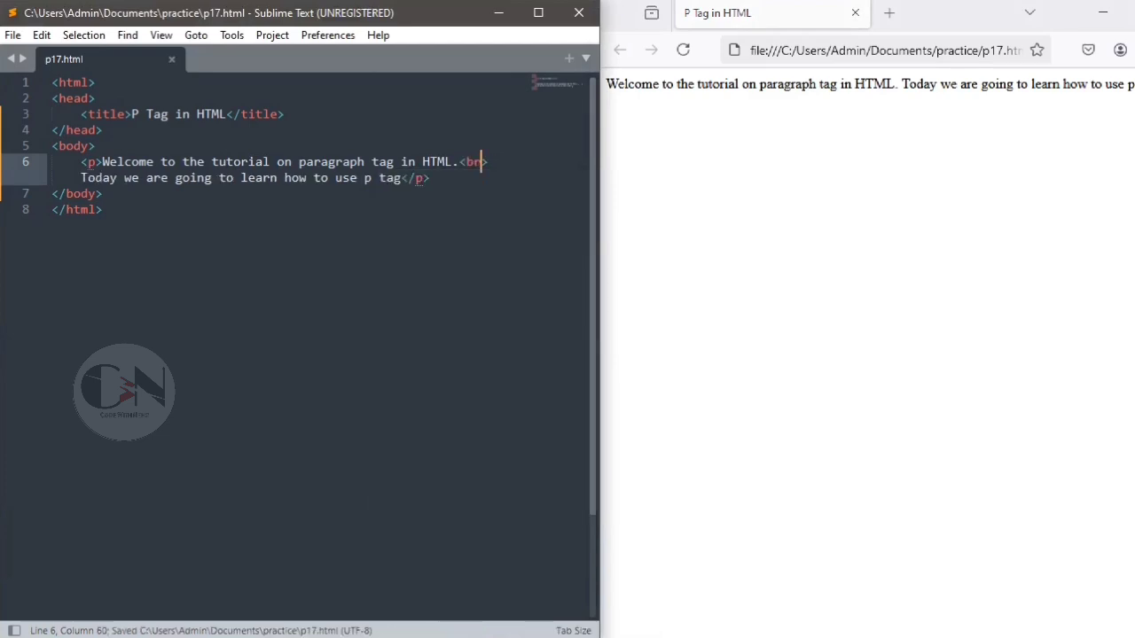
# - Reload Firefox to show the welcome paragraph split across two lines
pyautogui.click(683, 50)
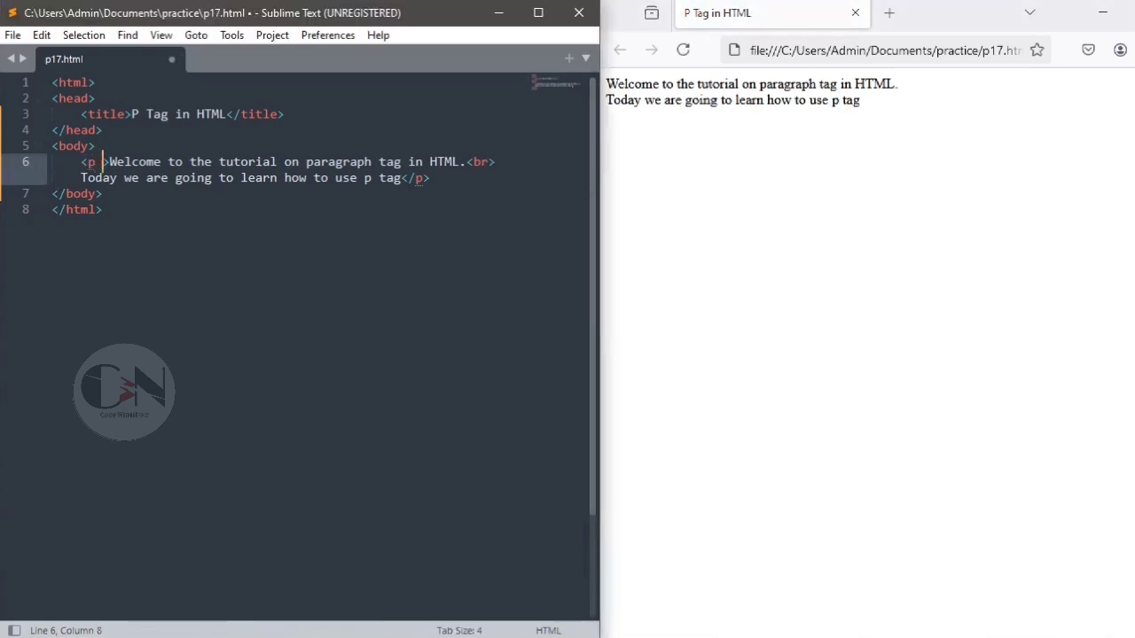
# - Add align="center" to the welcome paragraph's opening tag and reload the preview
pyautogui.write('align')
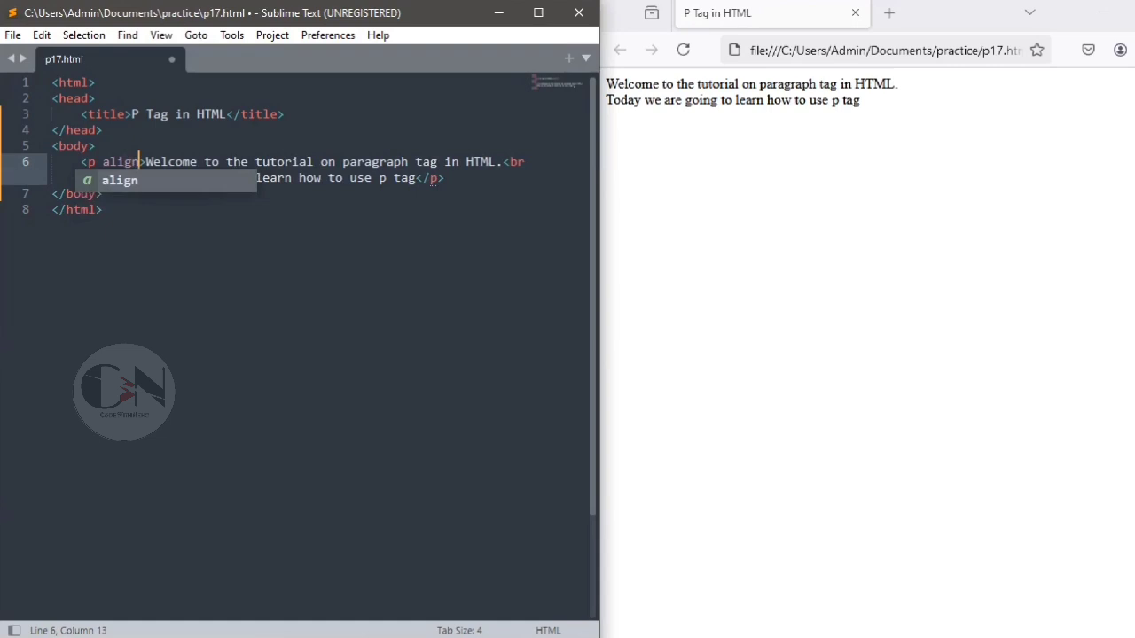
pyautogui.write('="')
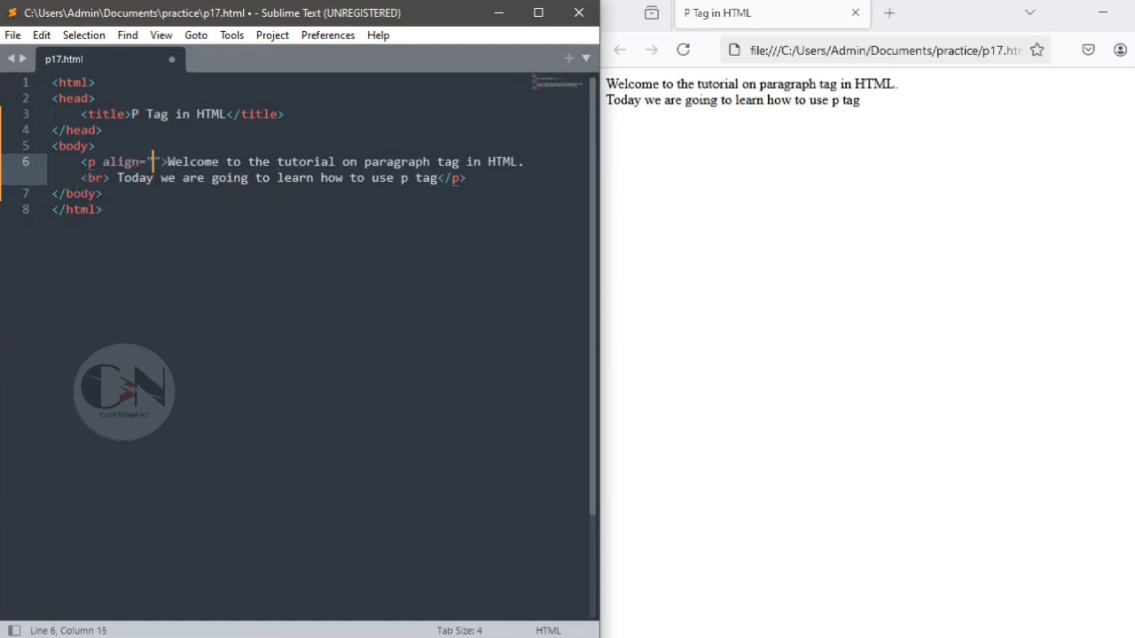
pyautogui.write('center')
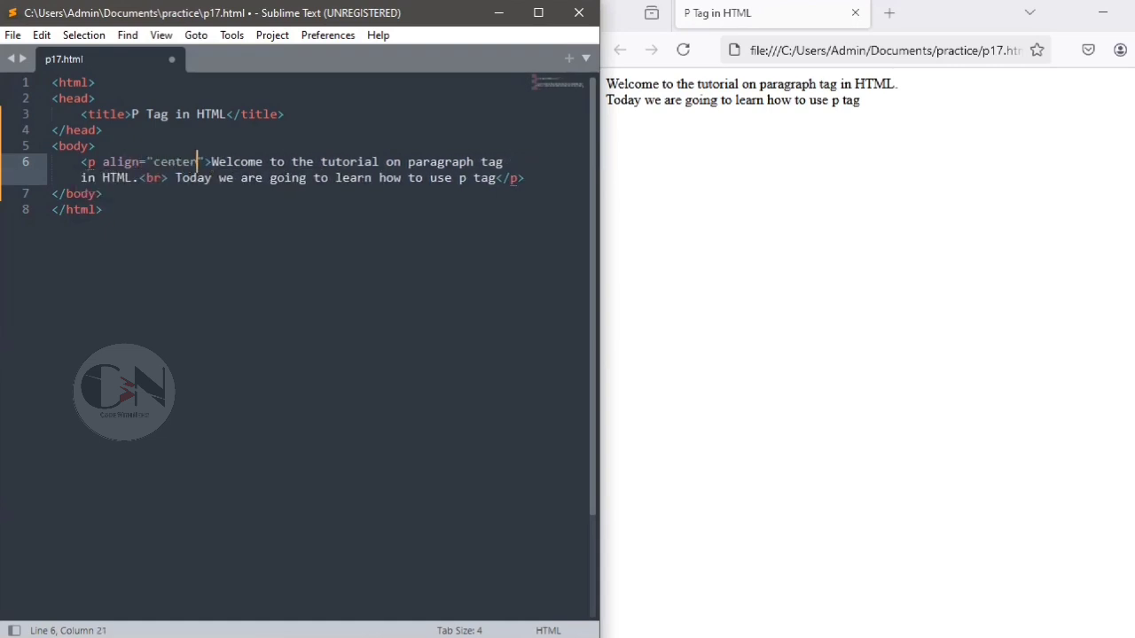
pyautogui.click(682, 50)
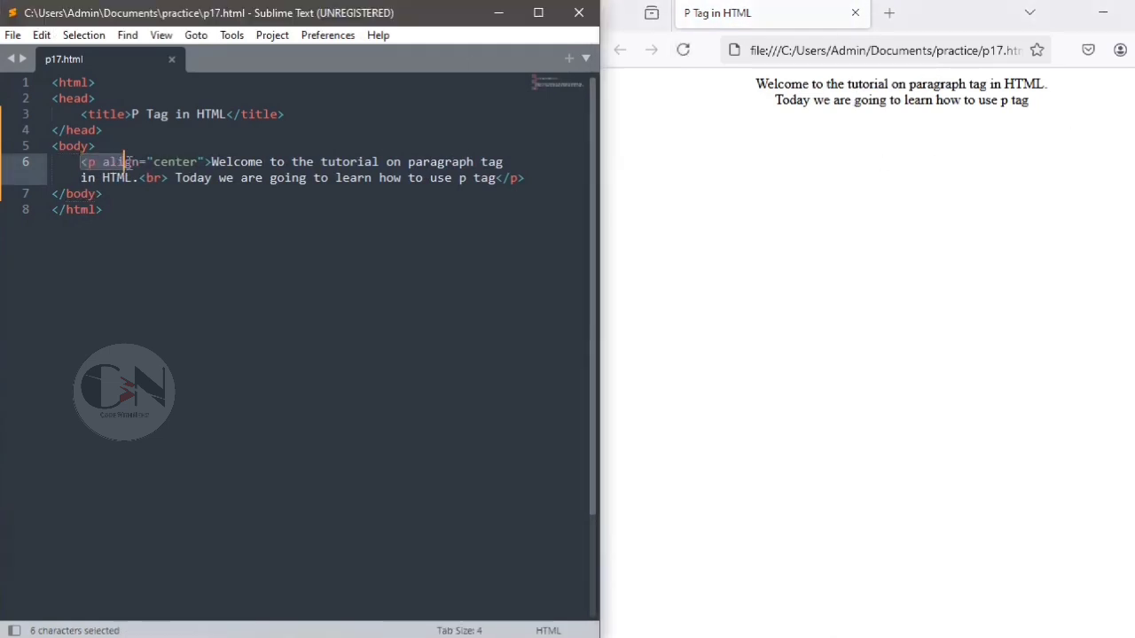
# - Duplicate the centered paragraph below it, change the copy's alignment to left, and save
pyautogui.moveTo(124, 161); pyautogui.dragTo(524, 177)
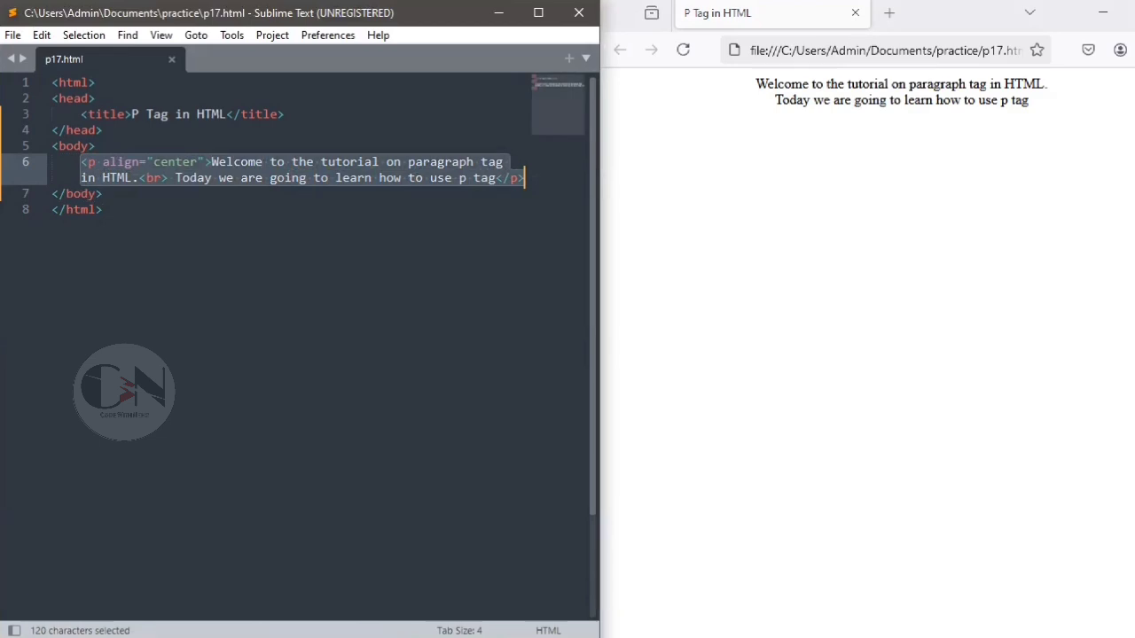
pyautogui.press('ctrl+c')
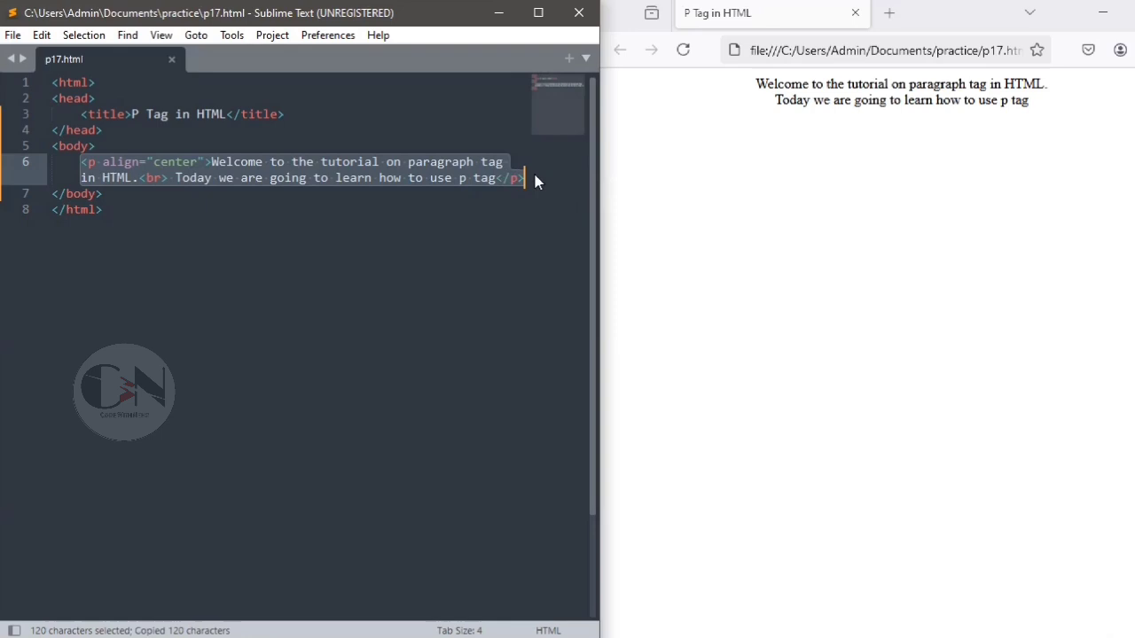
pyautogui.click(525, 178)
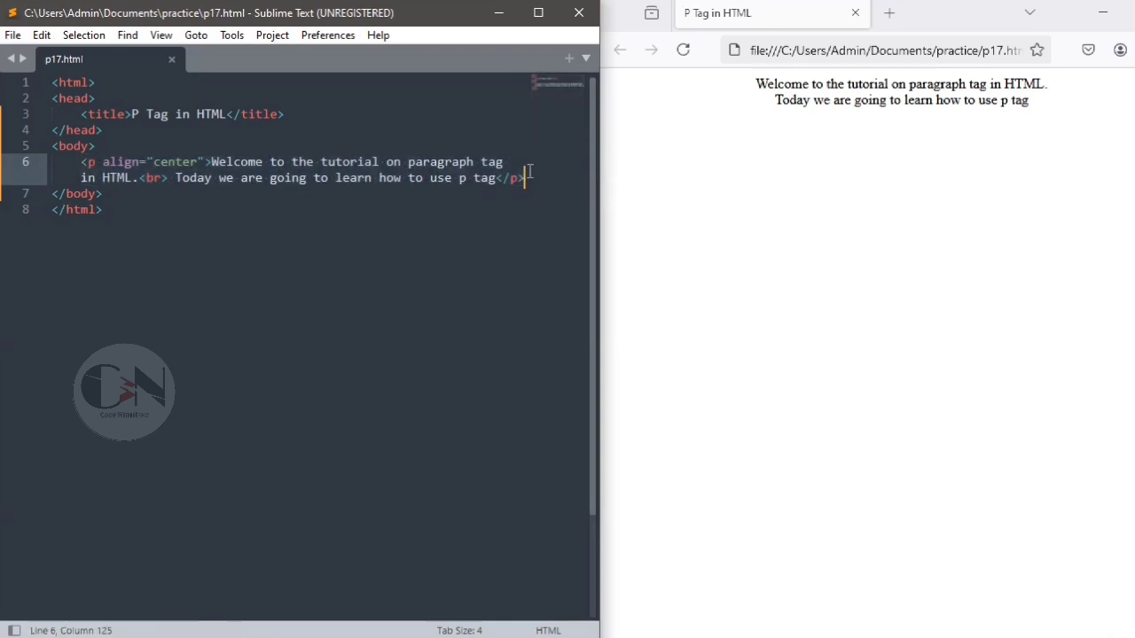
pyautogui.press('enter')
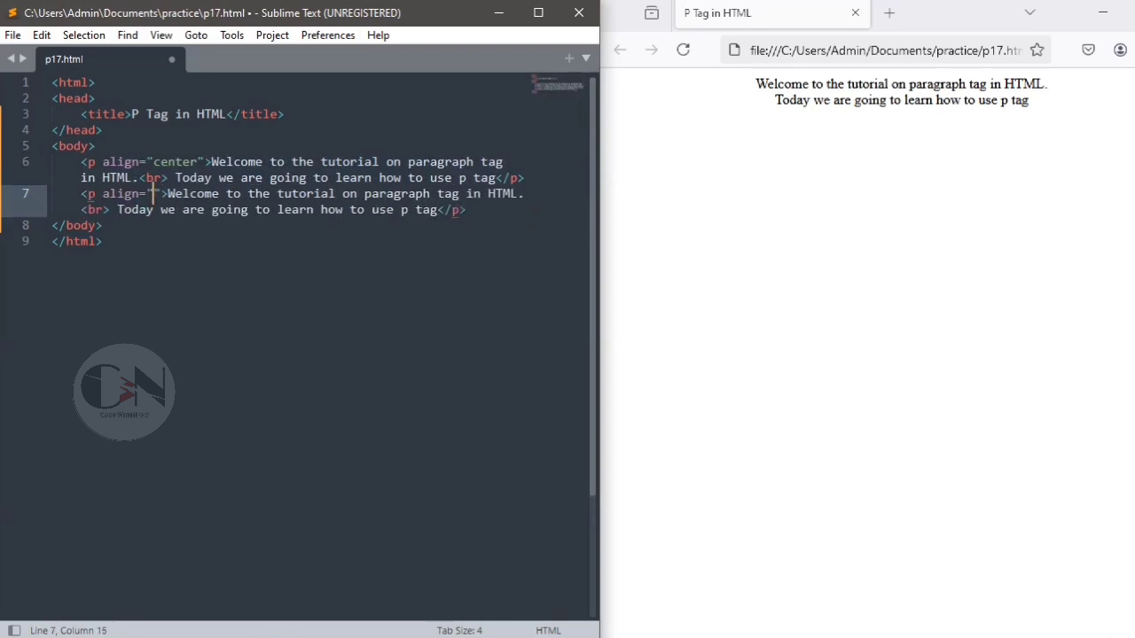
pyautogui.write('left')
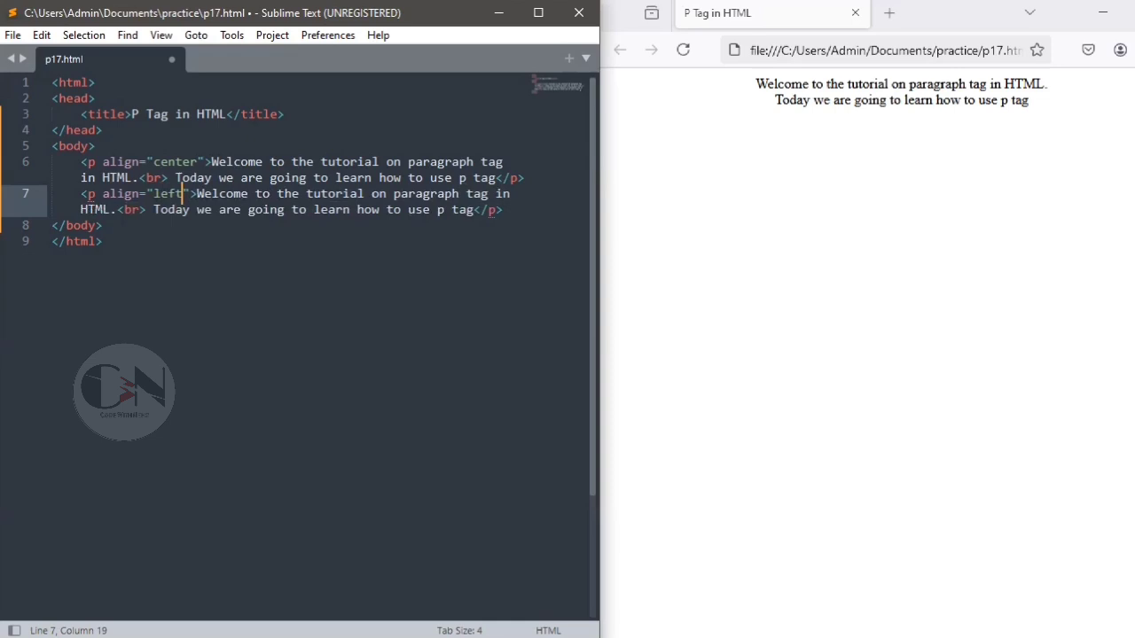
pyautogui.press('ctrl+s')
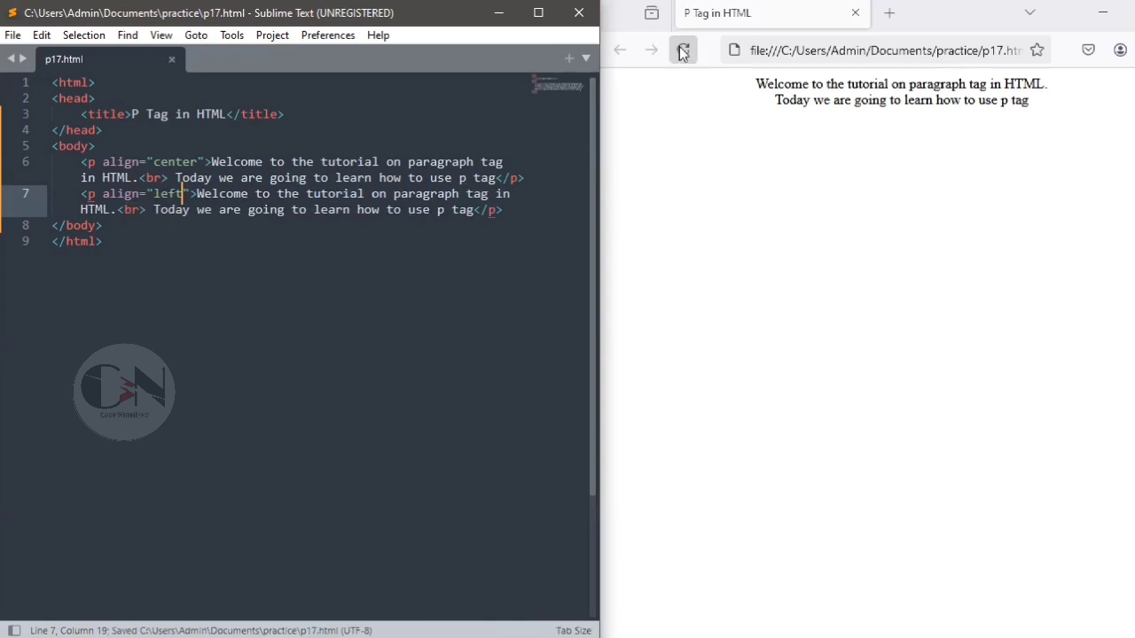
# - Reload the preview, then change the third paragraph's alignment from center to right
pyautogui.click(683, 50)
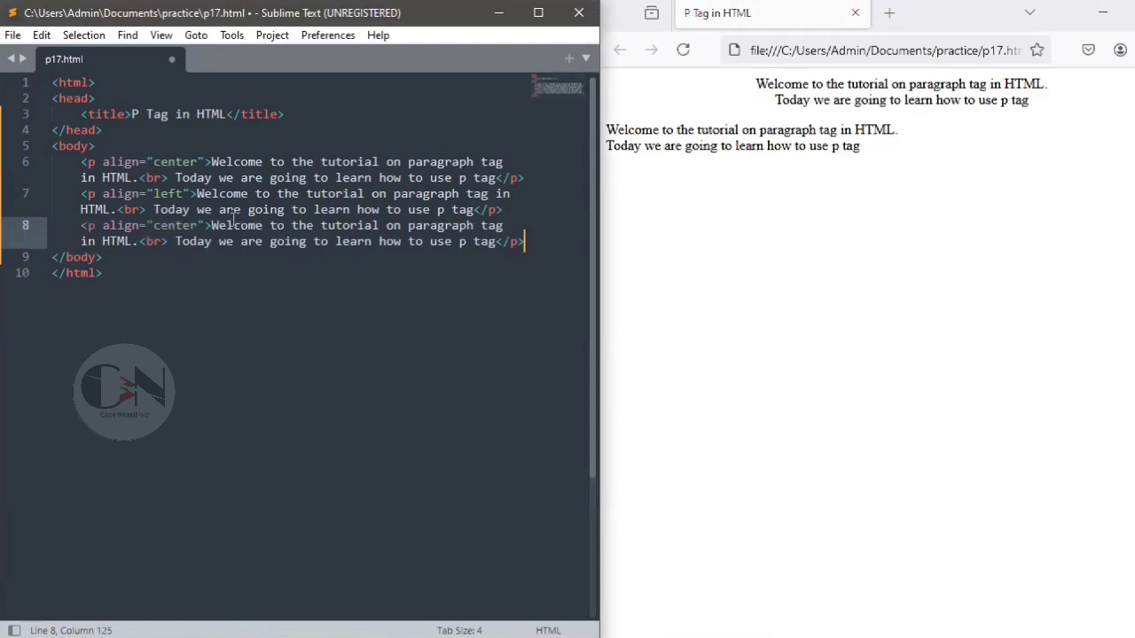
pyautogui.click(199, 225)
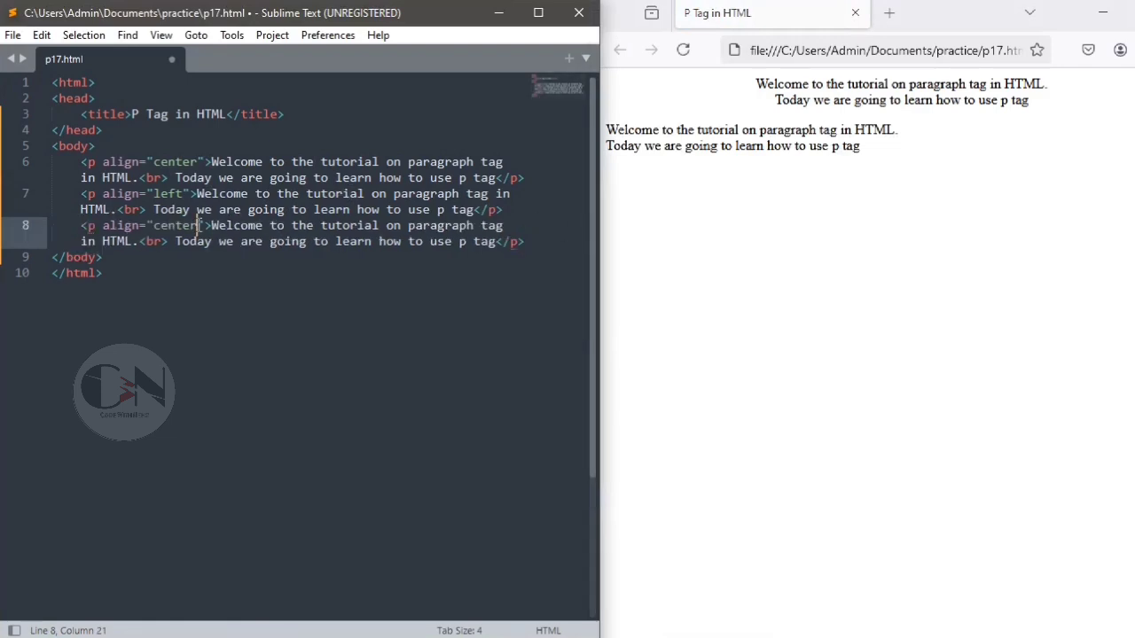
pyautogui.write('r')
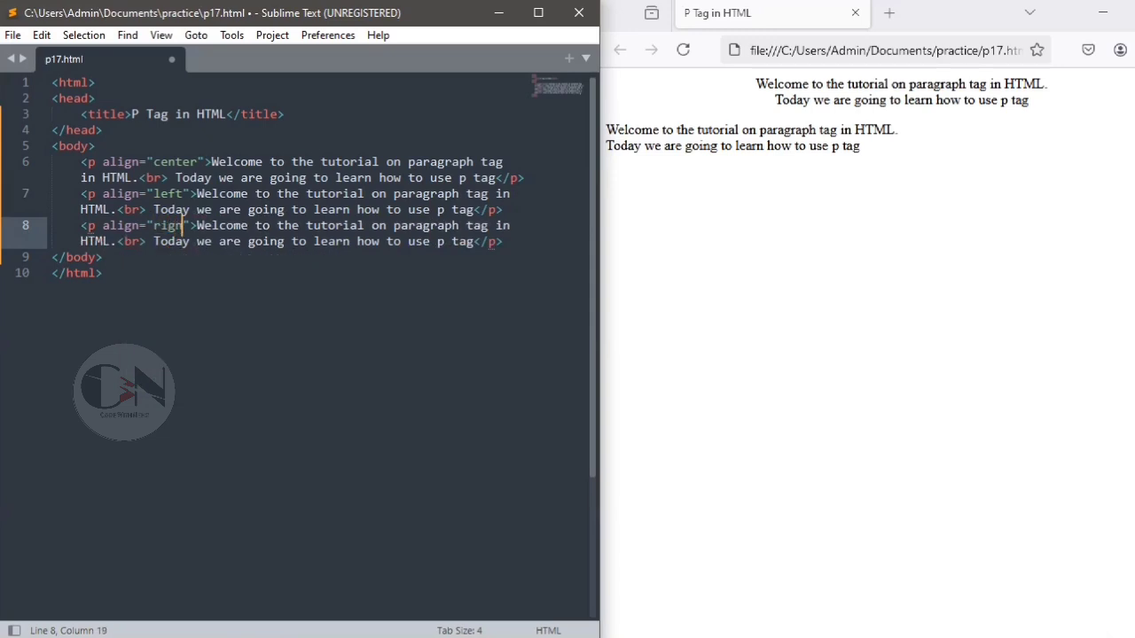
pyautogui.write('t')
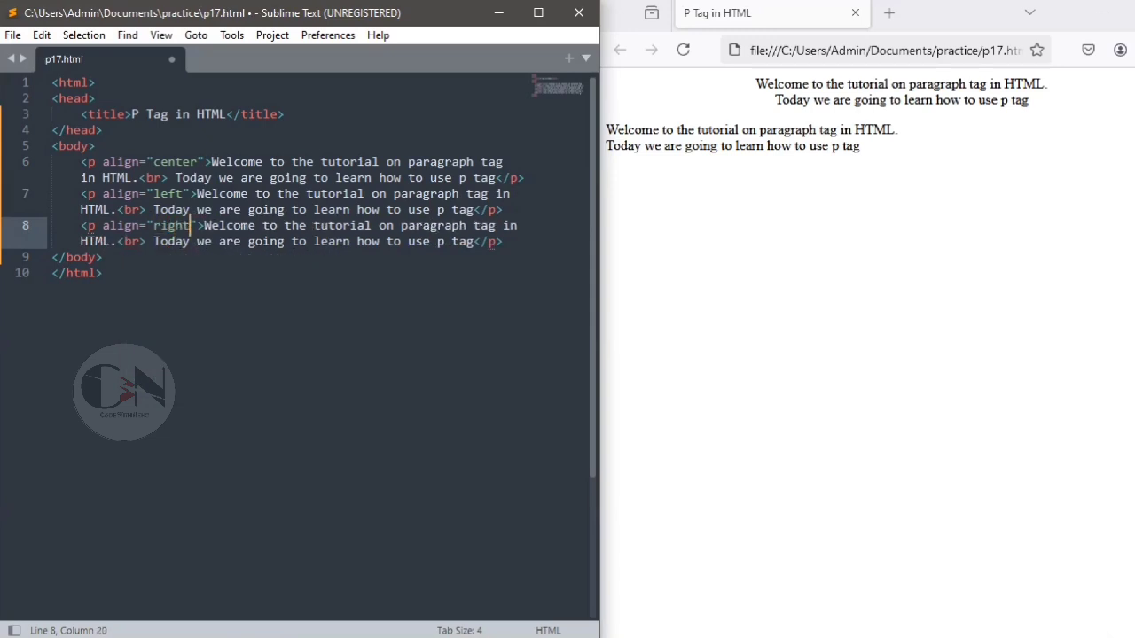
pyautogui.click(683, 49)
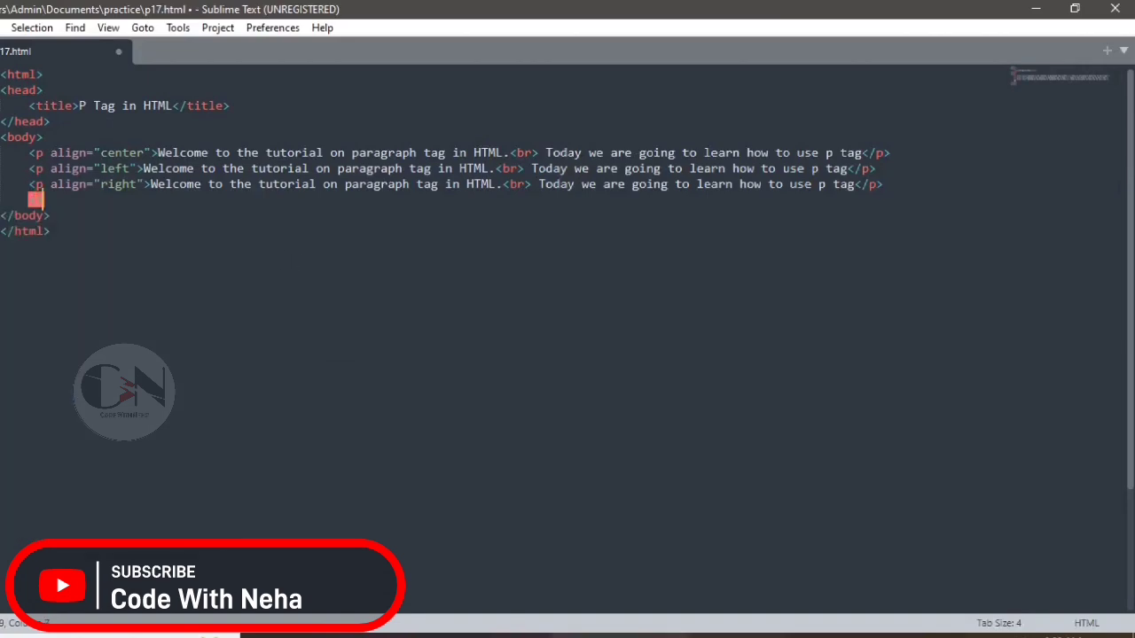
# - Add an unaligned <p> paragraph holding the welcome text repeated three times, and save
pyautogui.write('<p>')
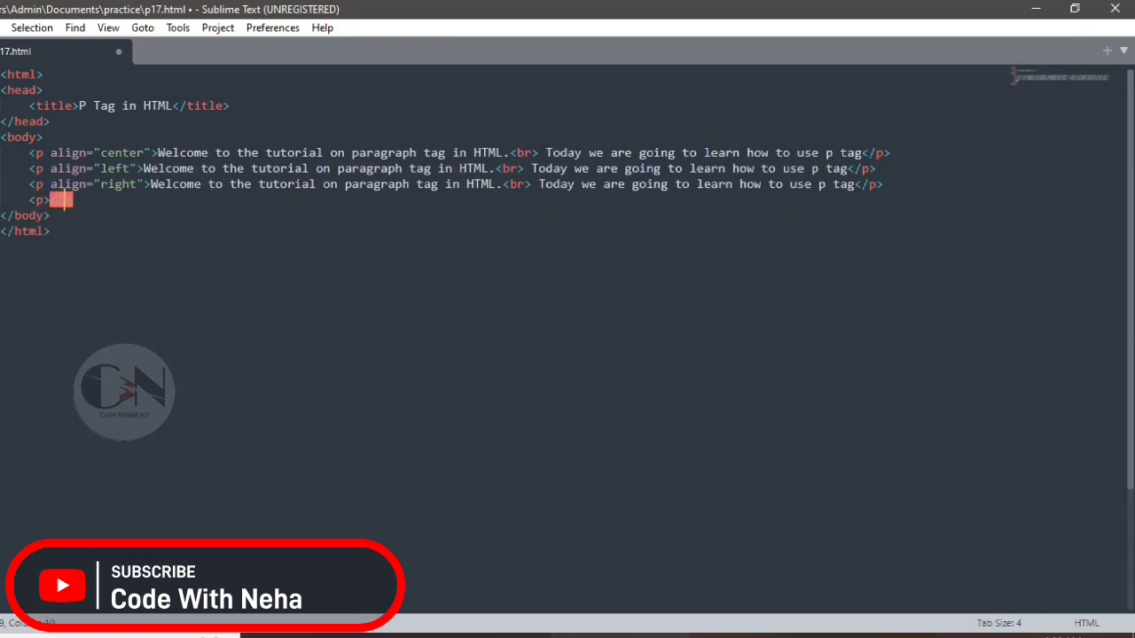
pyautogui.write('</p>')
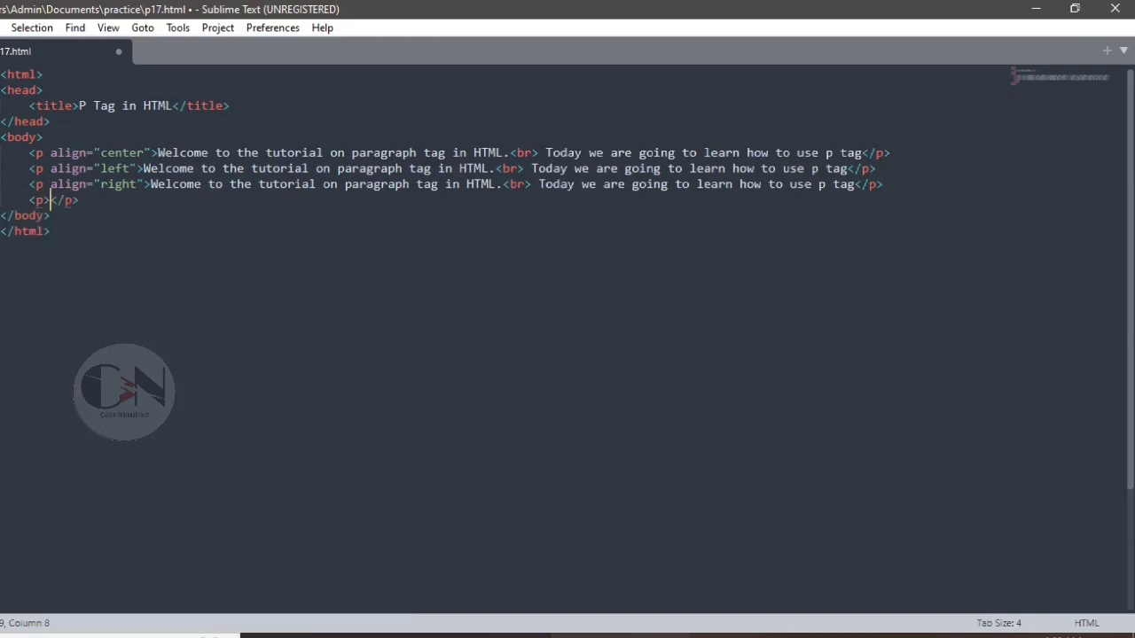
pyautogui.write('Welcome to the tutorial on paragraph tag in HTML.Today we are going to learn how to use p tag')
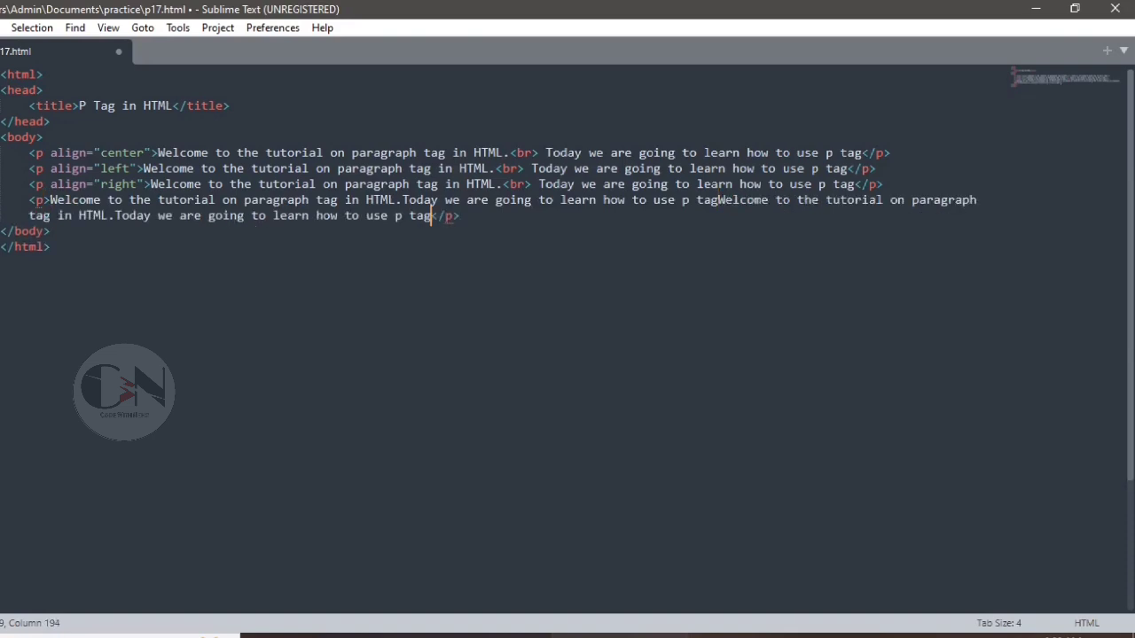
pyautogui.write('Welcome to the tutorial on paragraph tag in HTML.Today we are going to learn how to use p tag')
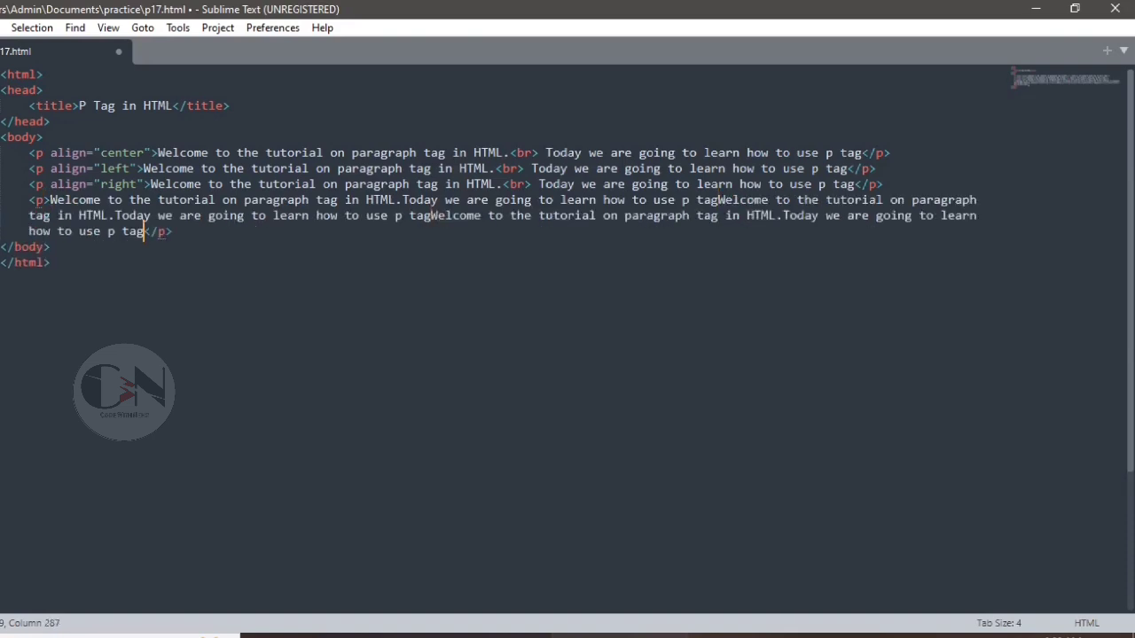
pyautogui.write('Welcome to the tutorial on paragraph tag in HTML.Today we are going to learn how to use p tag')
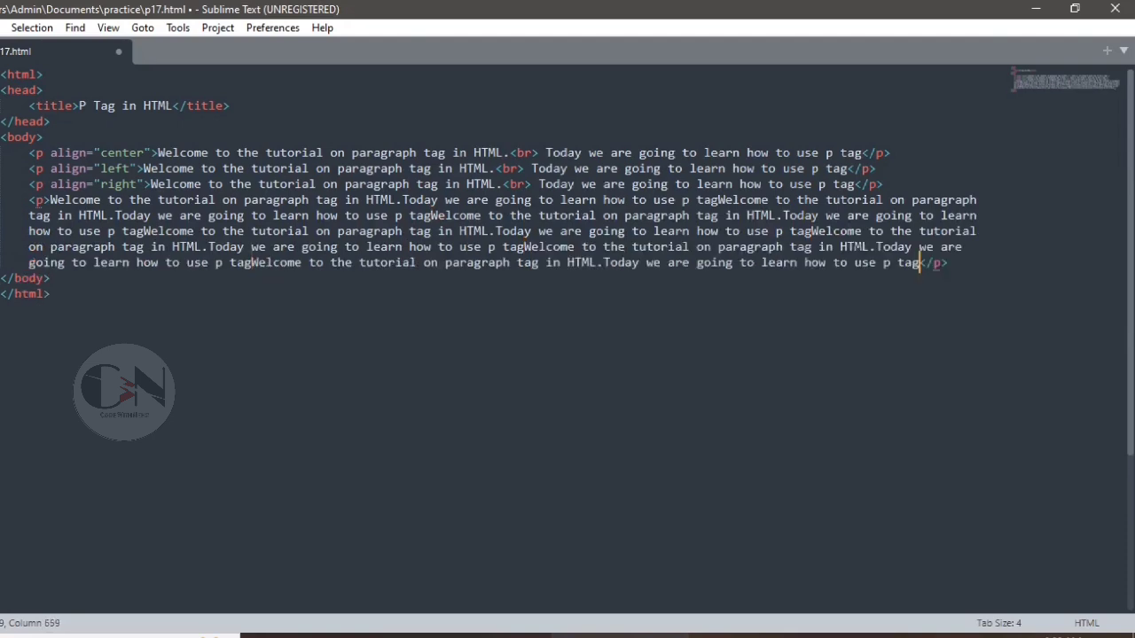
pyautogui.press('ctrl+s')
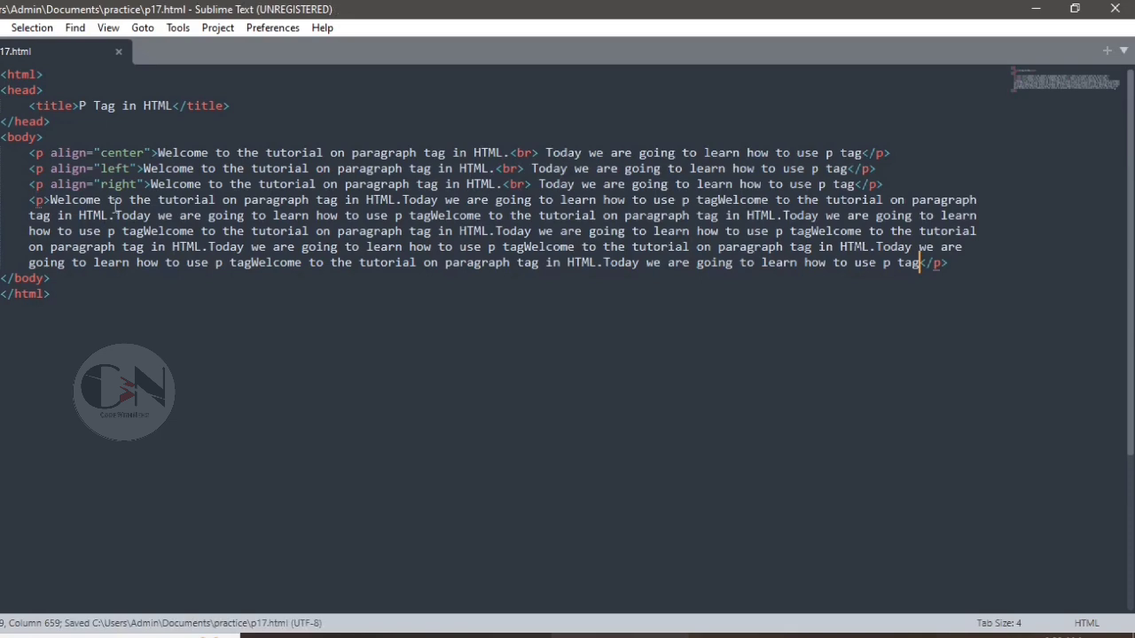
pyautogui.moveTo(568, 406)
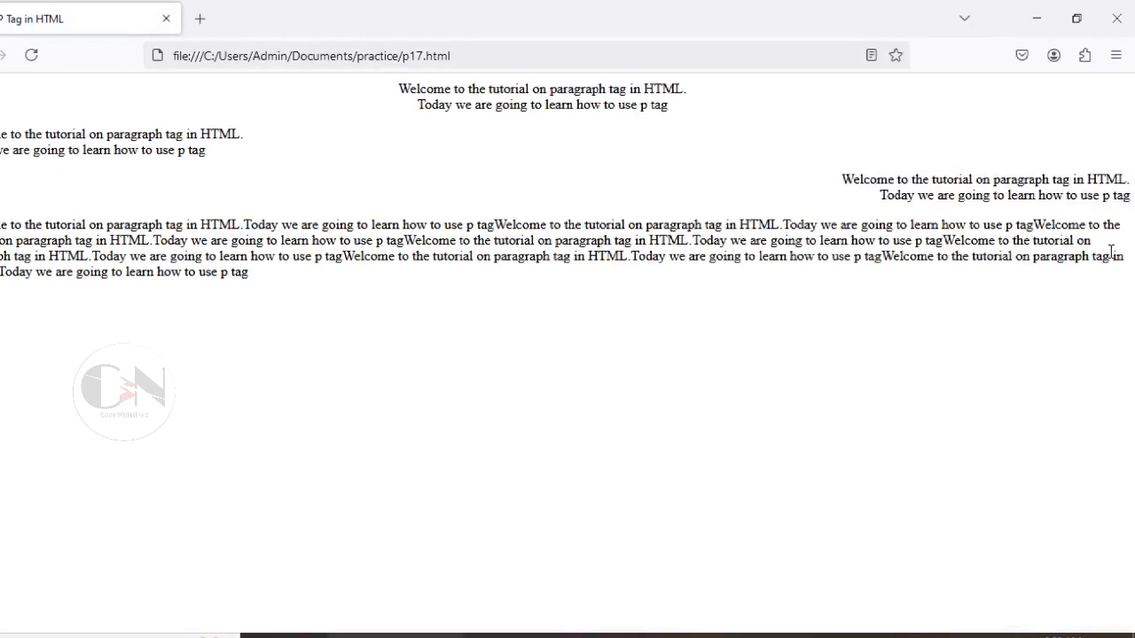
pyautogui.moveTo(1023, 98)
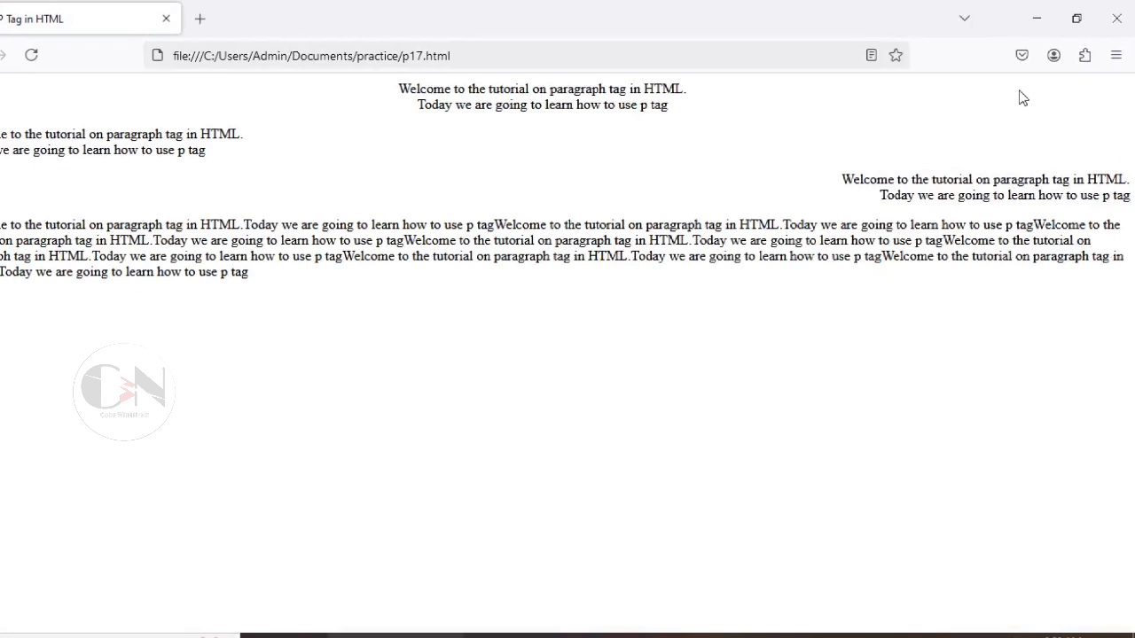
pyautogui.moveTo(1075, 18)
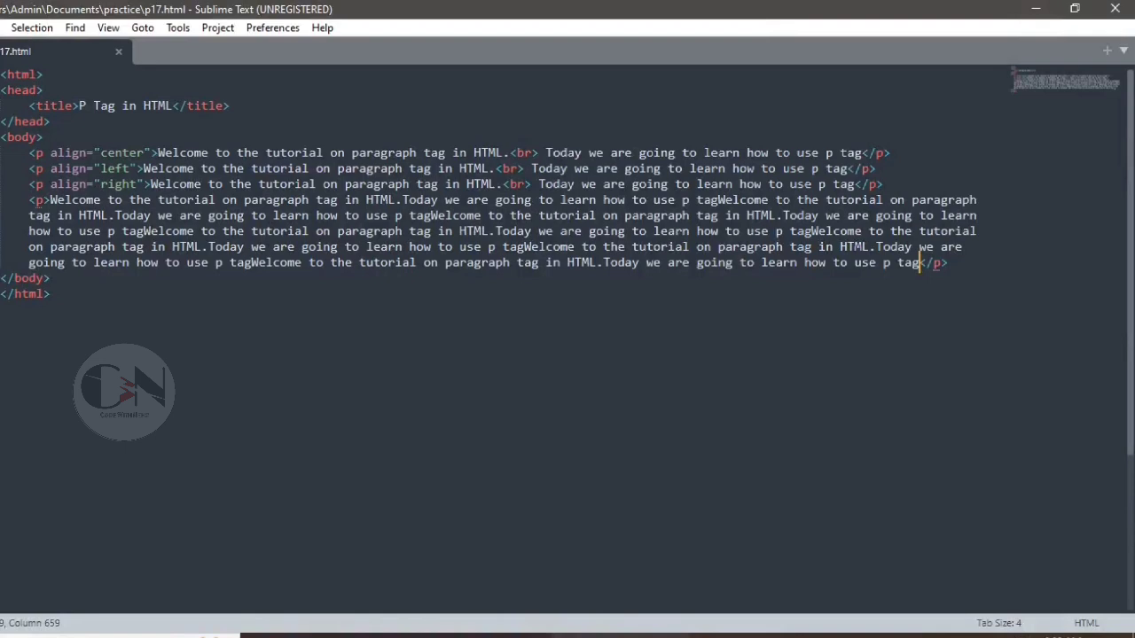
# - Add align="justify" to the fourth paragraph's opening tag and save the file
pyautogui.click(43, 199)
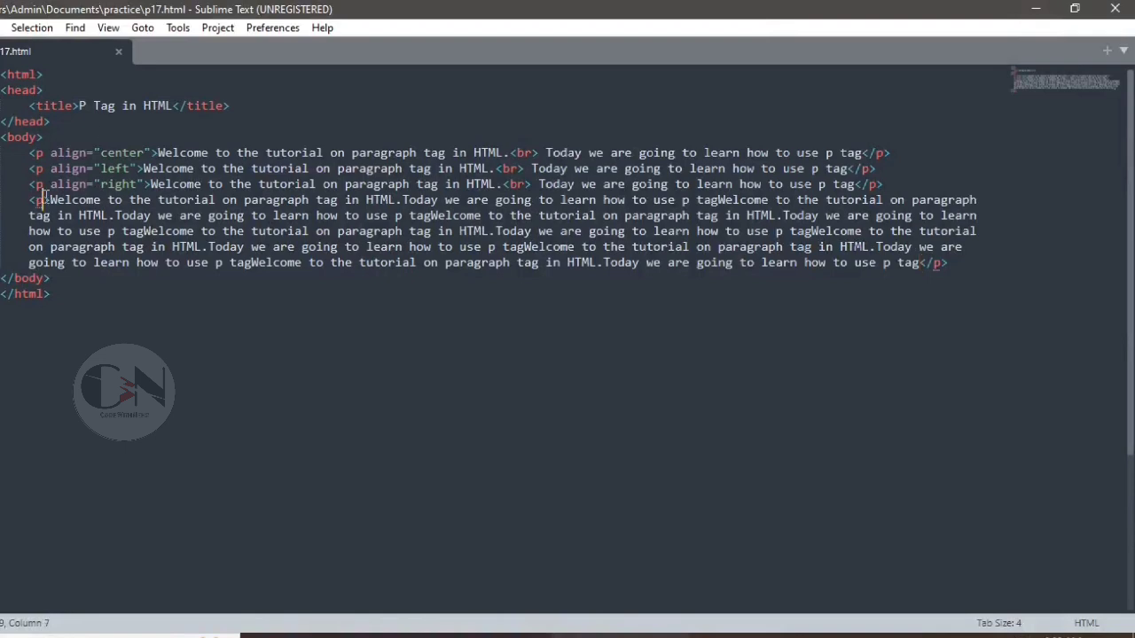
pyautogui.write('align="')
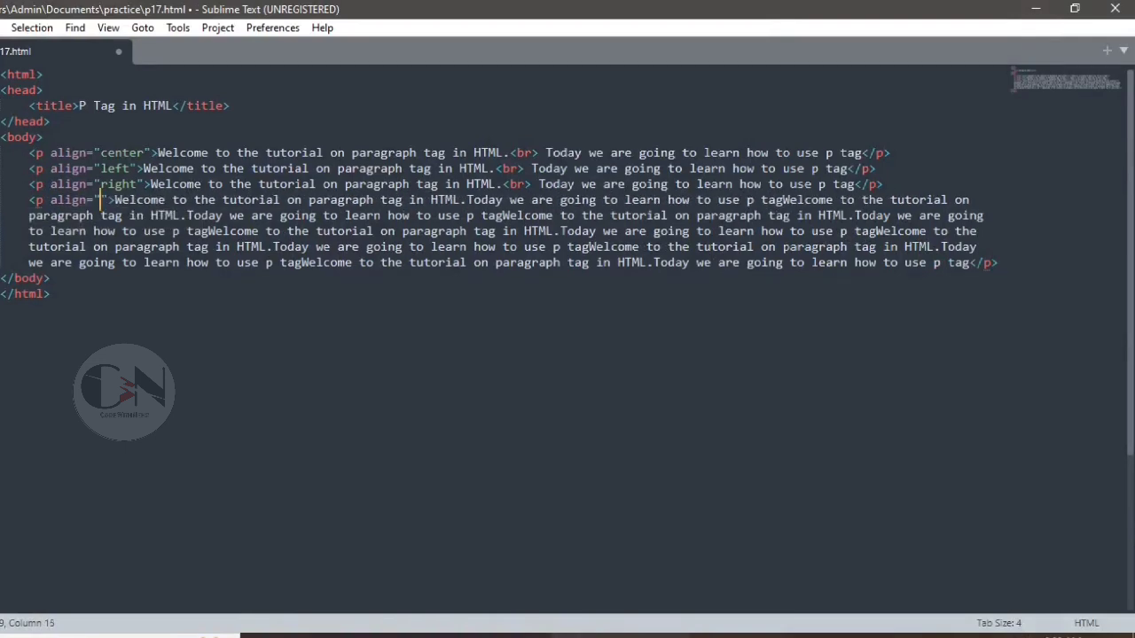
pyautogui.write('justif')
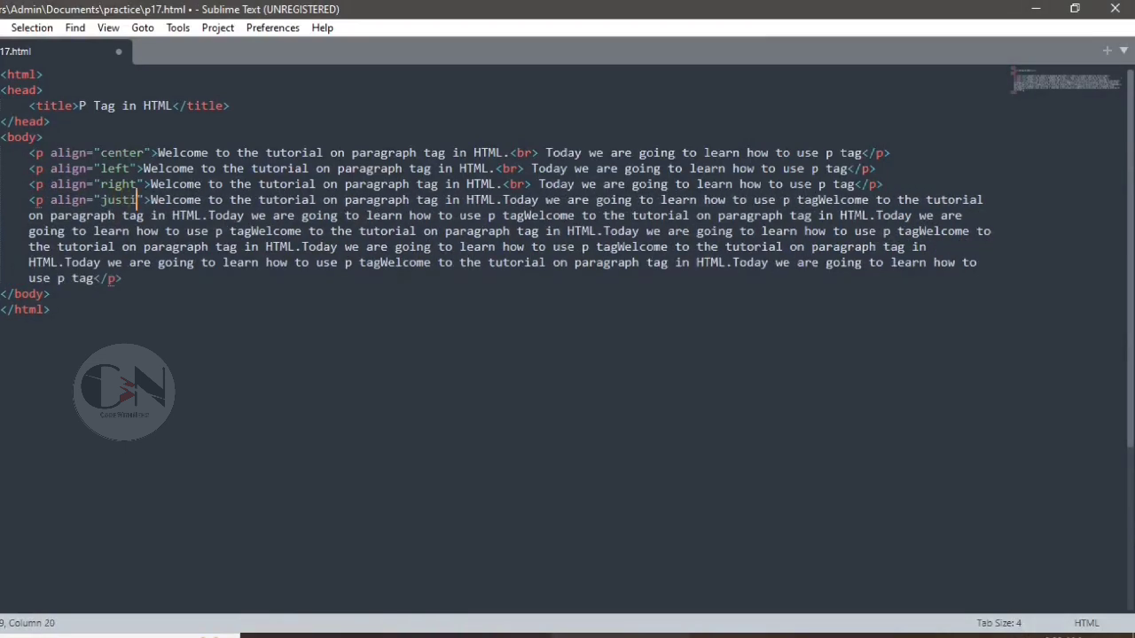
pyautogui.write('fy')
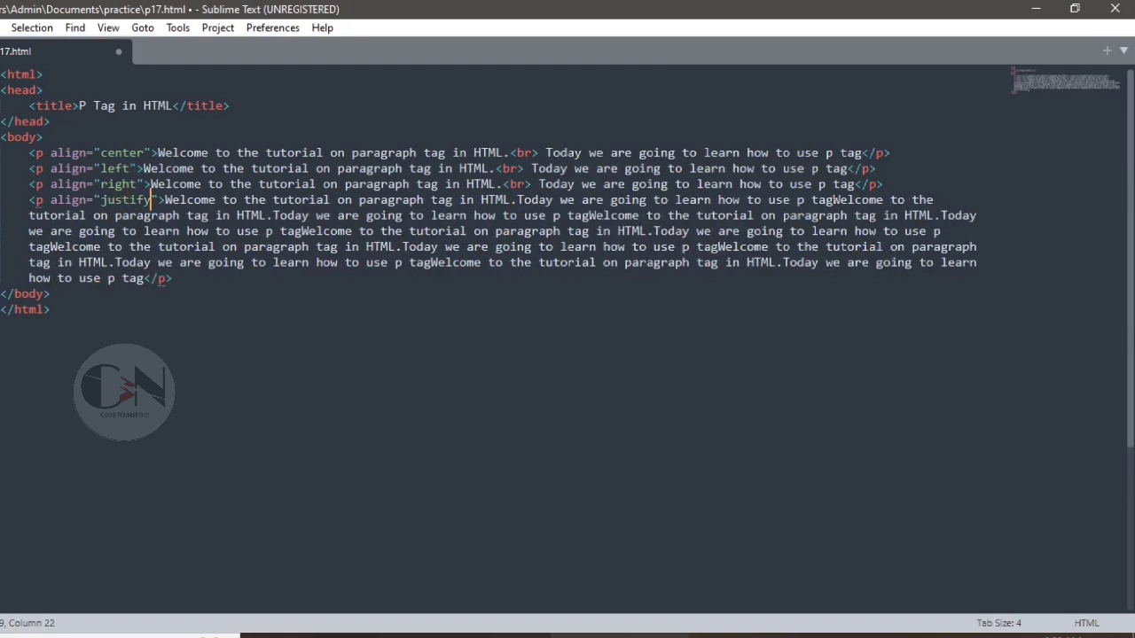
pyautogui.press('ctrl+s')
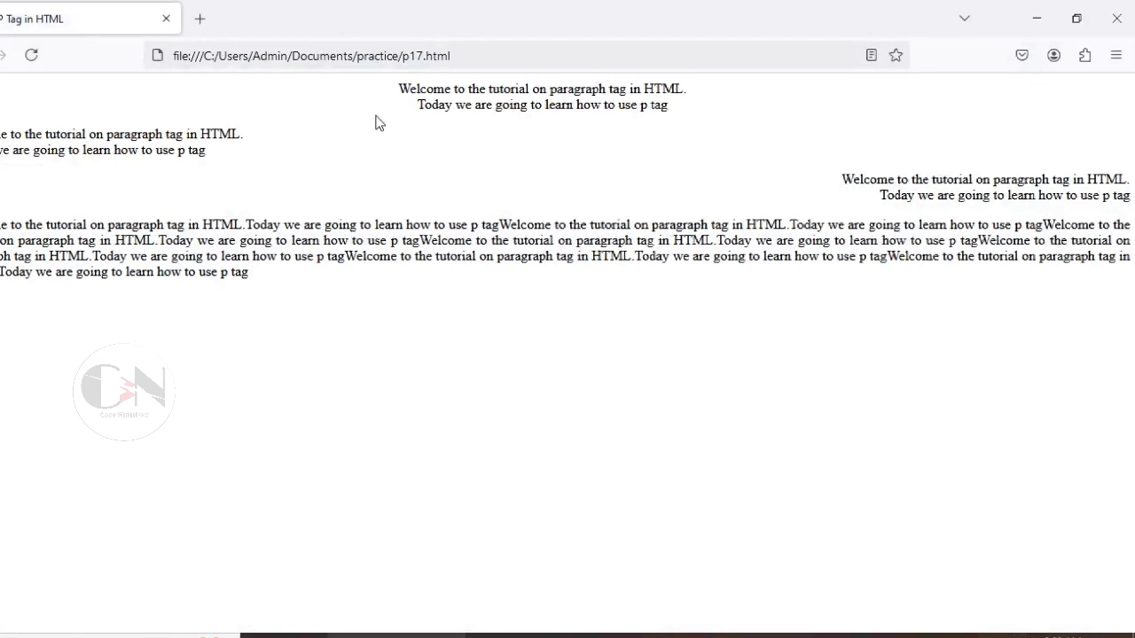
pyautogui.moveTo(1046, 221)
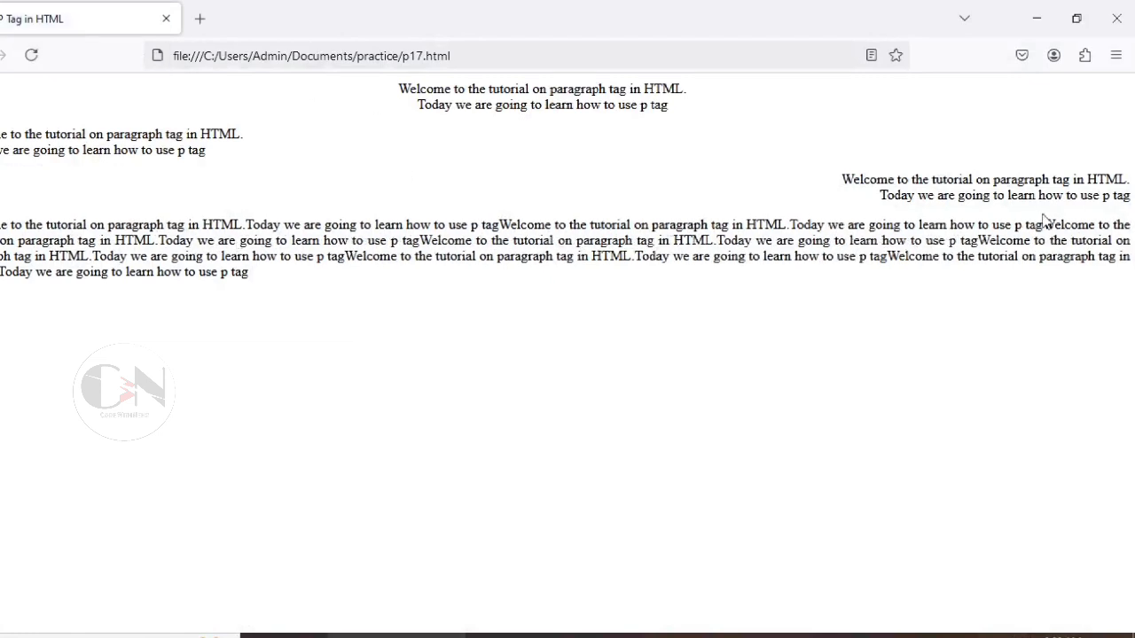
pyautogui.moveTo(227, 322)
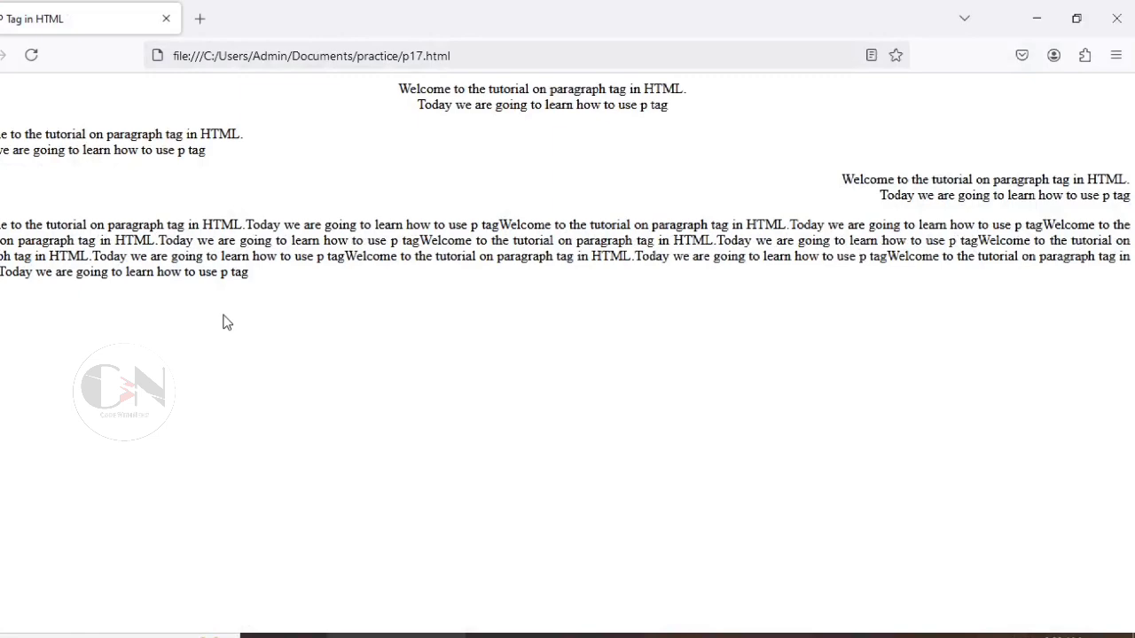